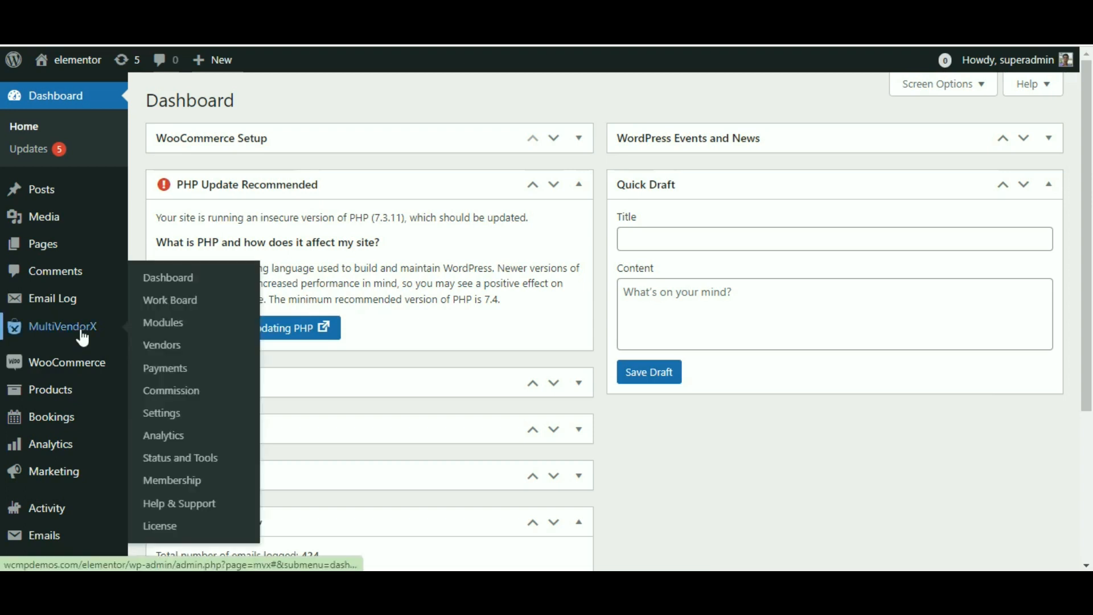
Navigate from the MultiVendorX sidebar menu to Settings and its Disbursement section.
click(161, 413)
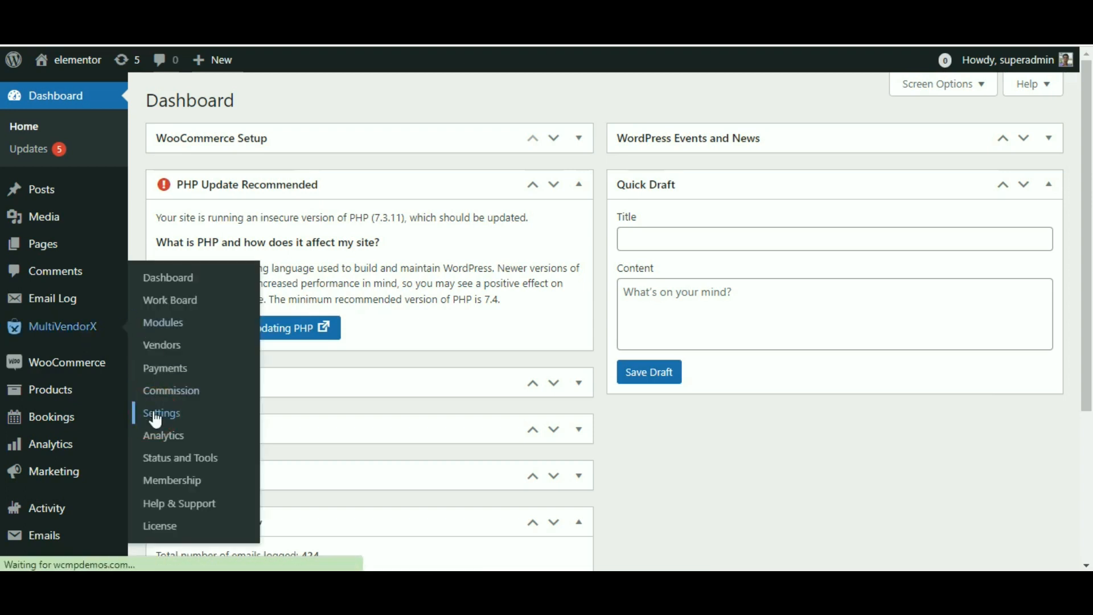
click(162, 413)
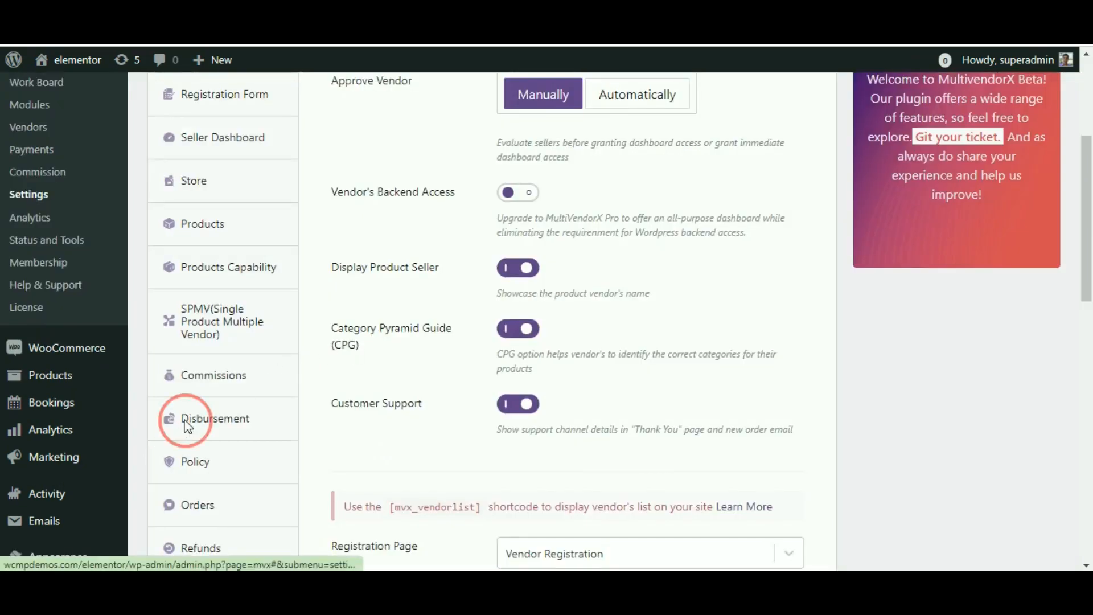
click(215, 418)
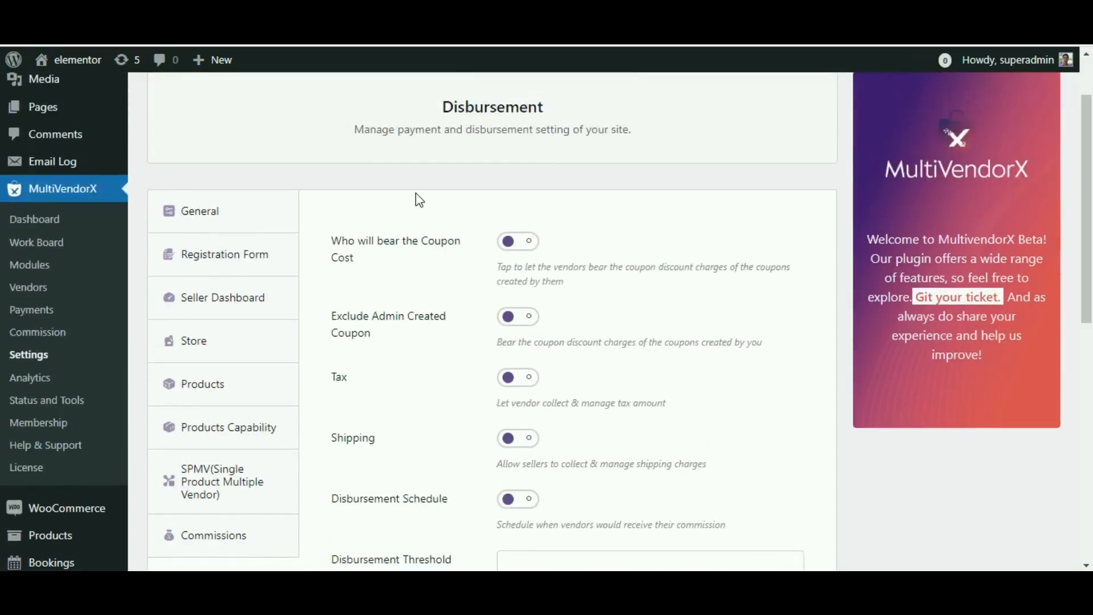
mouse_move(342, 439)
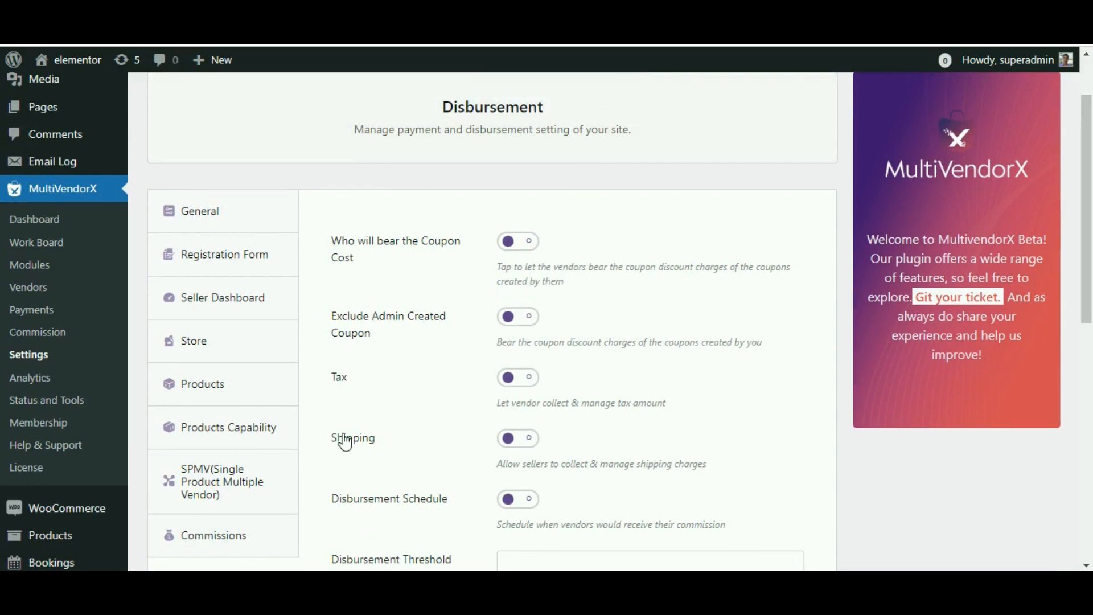
mouse_move(397, 398)
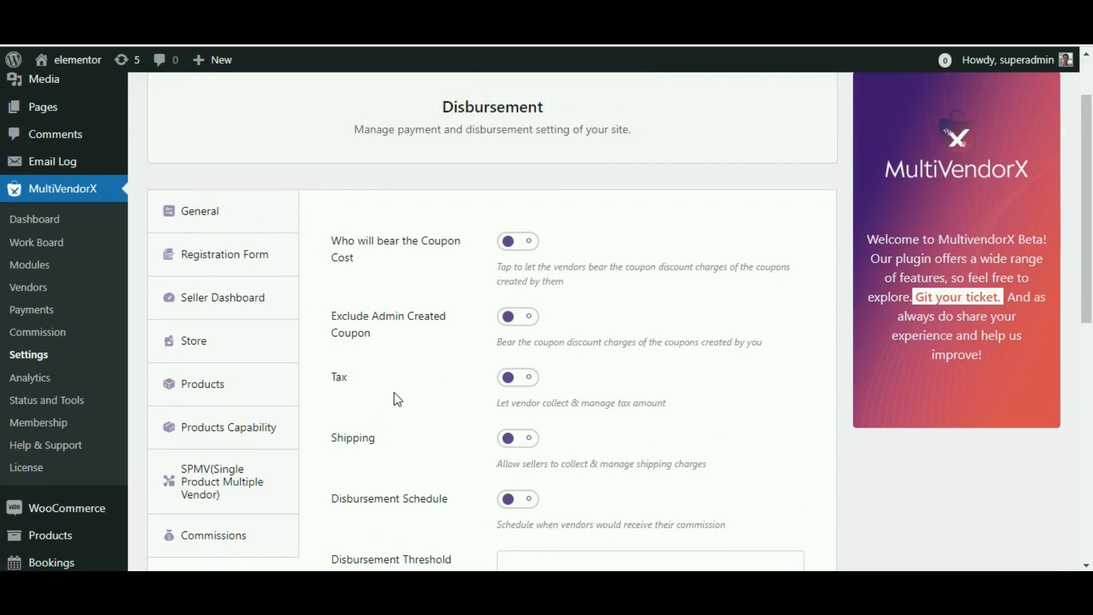
Enable the Disbursement Schedule toggle and try the Daily and Weekly payout options.
scroll(down, 3)
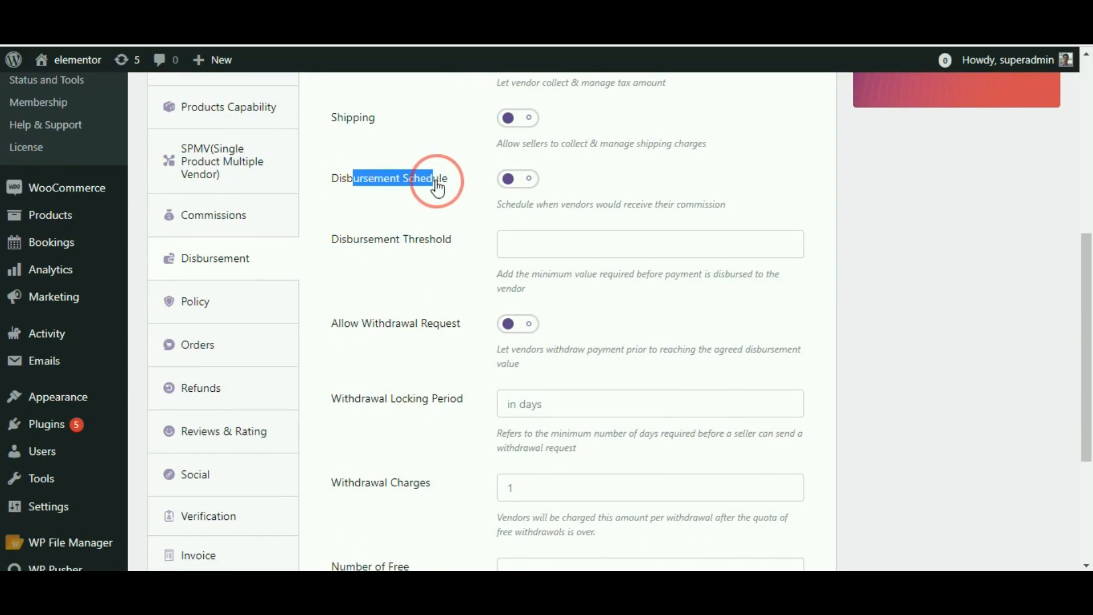
click(518, 178)
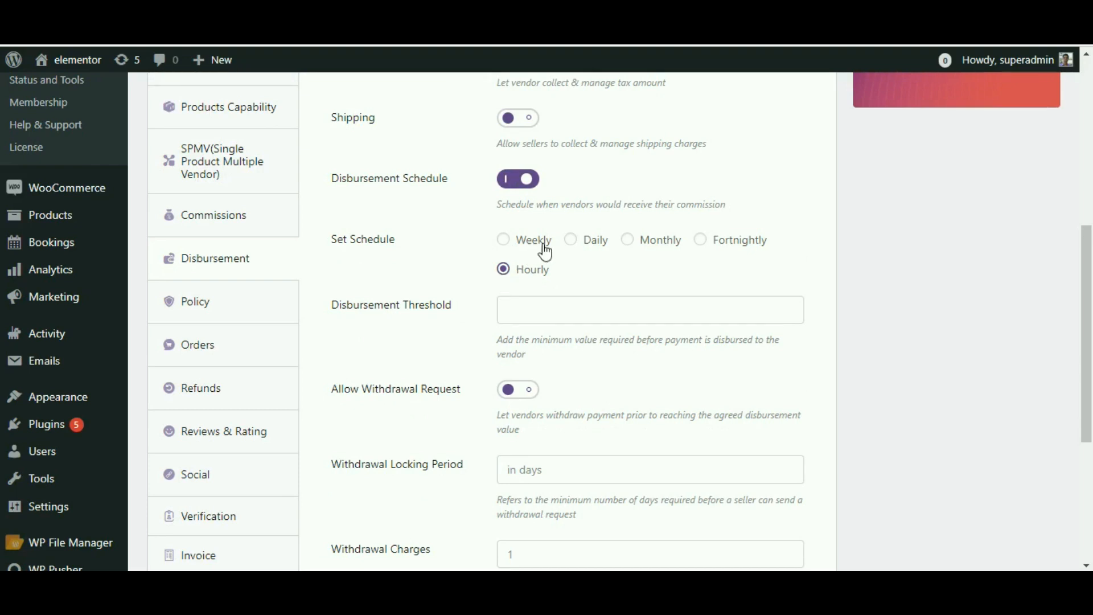
click(570, 240)
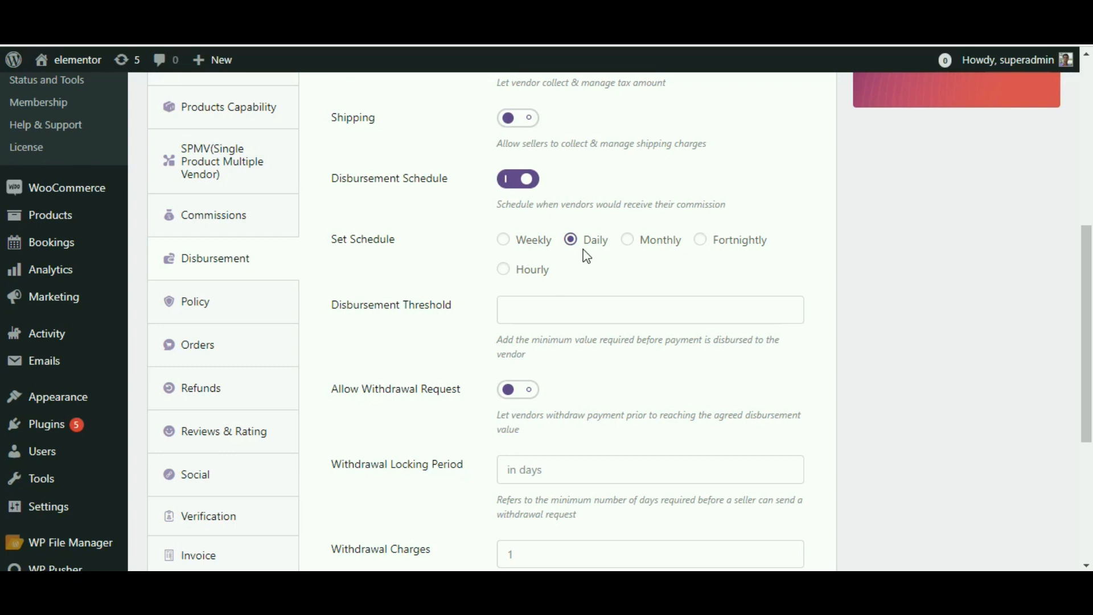
mouse_move(503, 239)
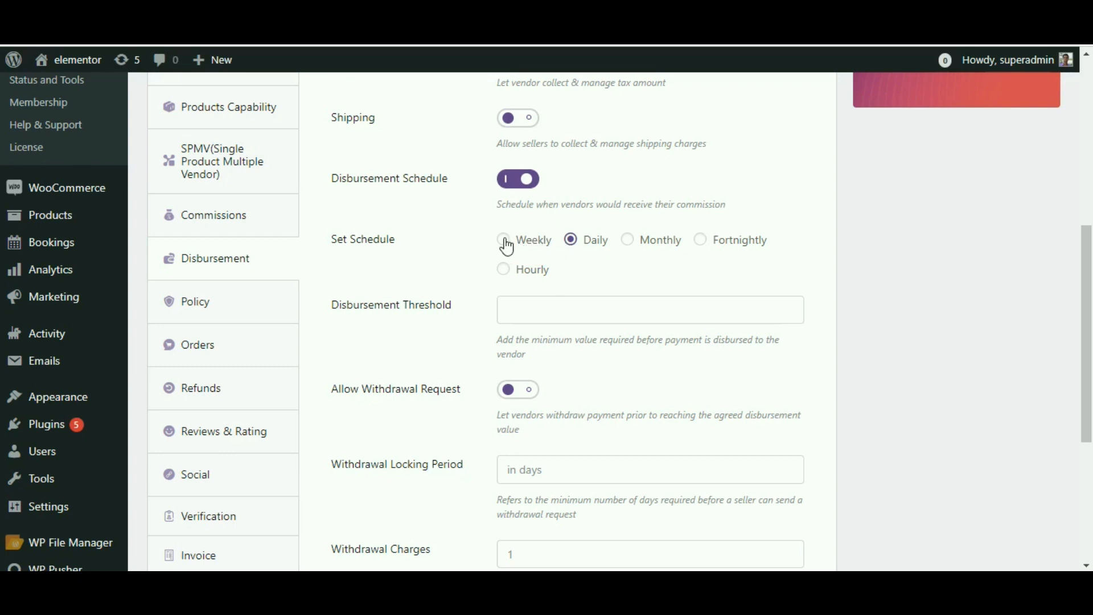
click(503, 239)
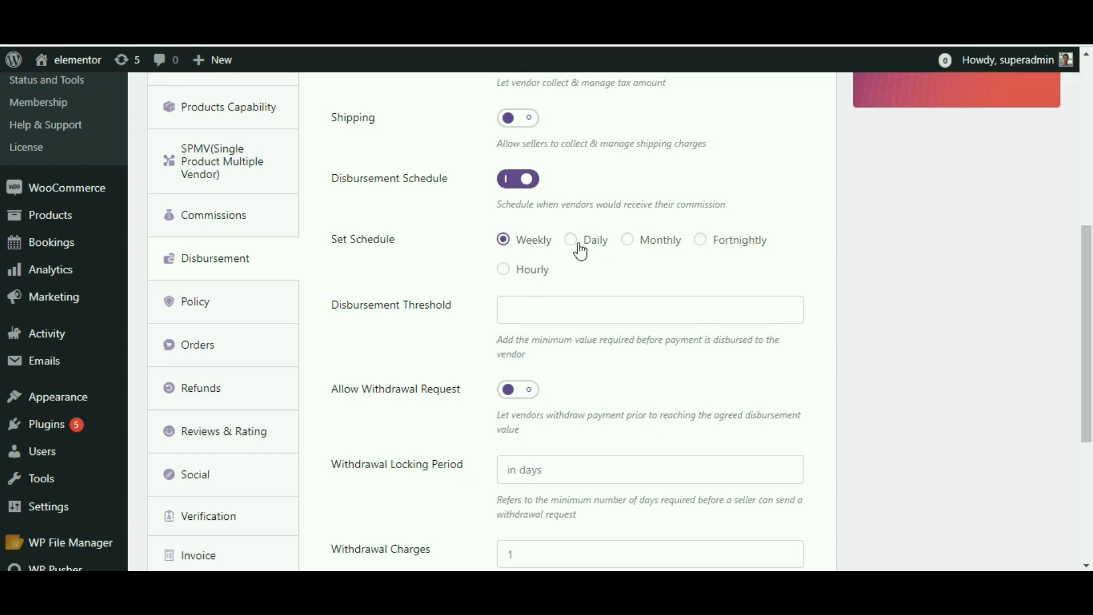
Cycle through Fortnightly and Monthly, then leave the payout schedule set to Hourly.
click(701, 239)
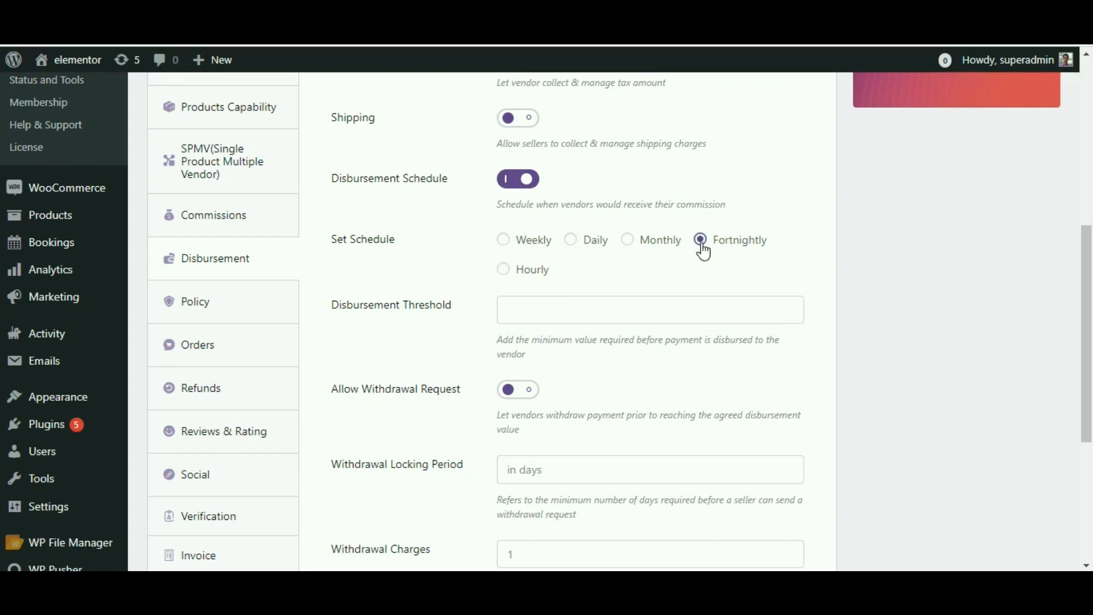
click(700, 239)
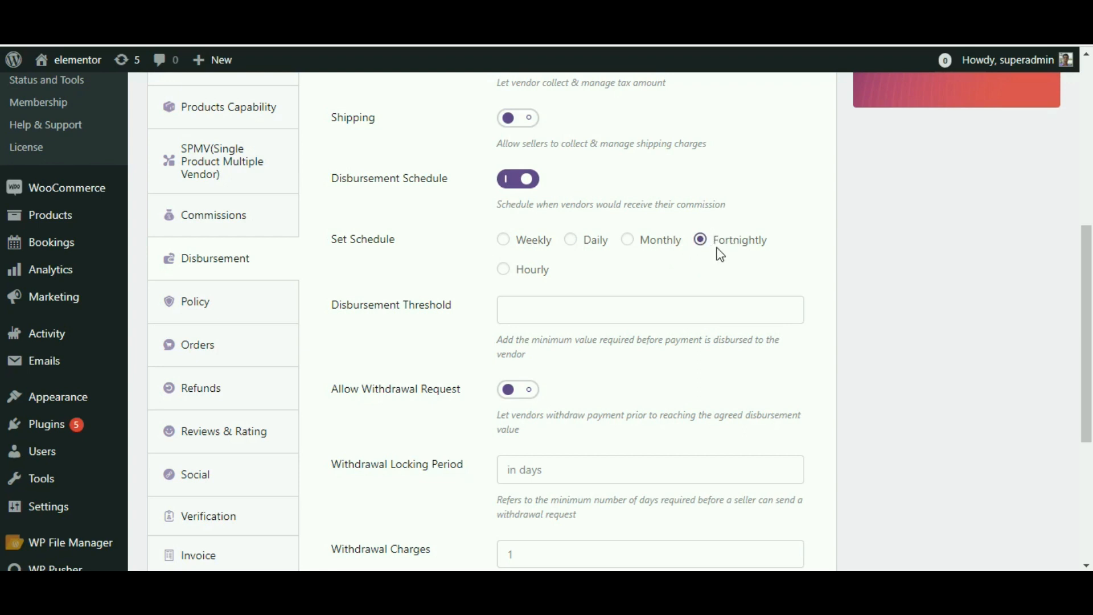
mouse_move(628, 244)
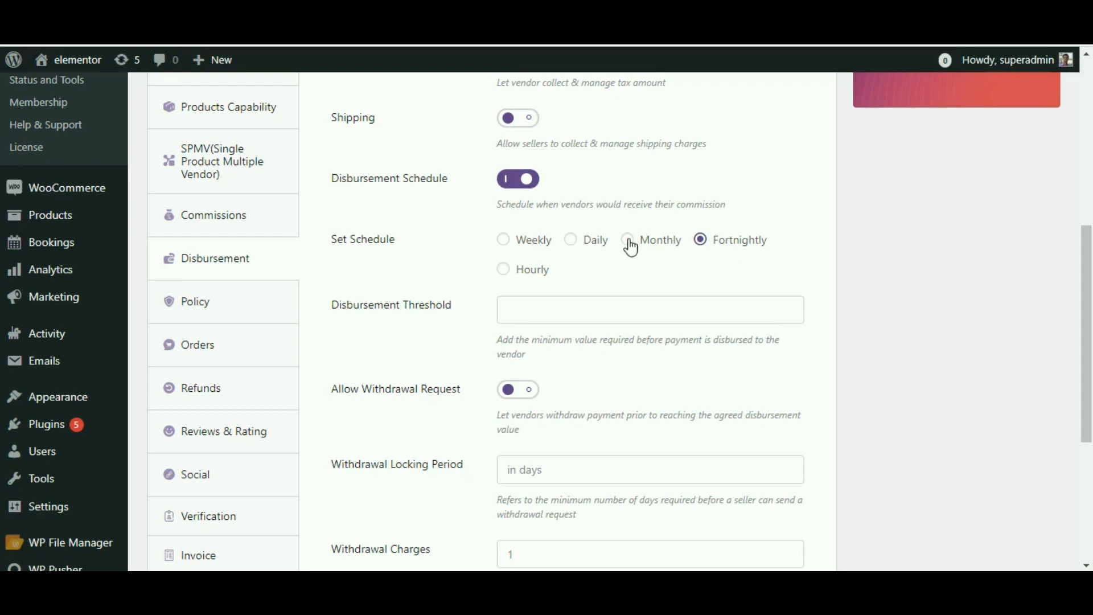
click(627, 240)
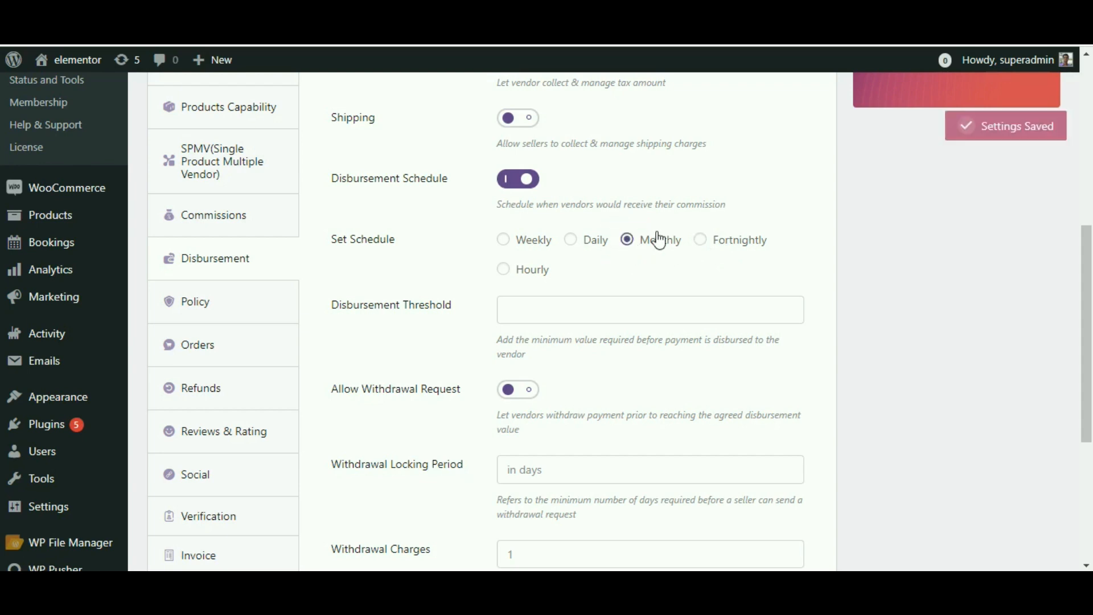
mouse_move(628, 258)
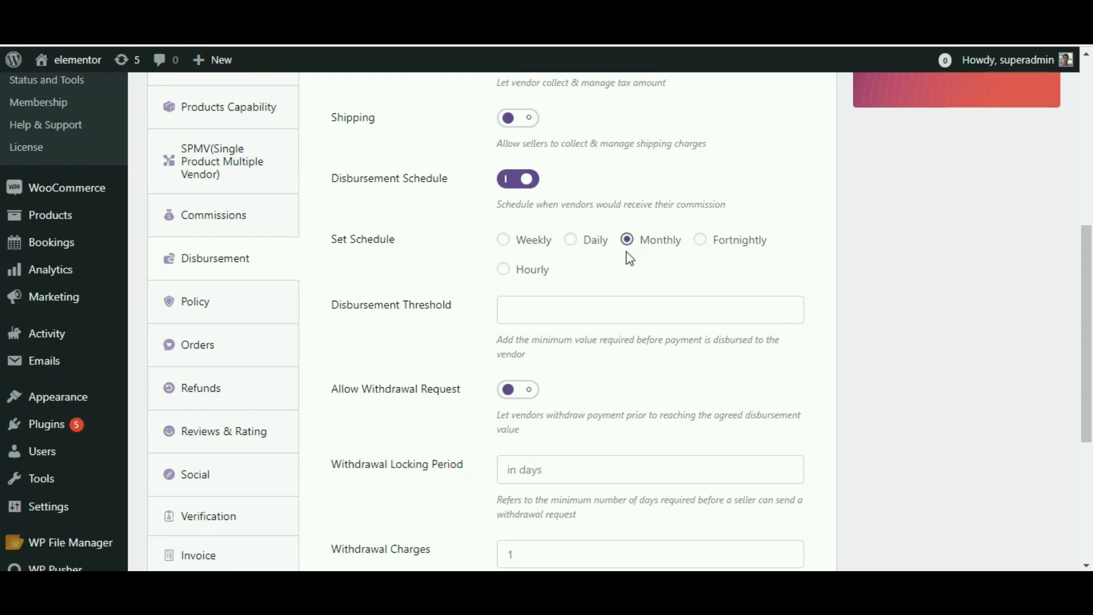
mouse_move(572, 274)
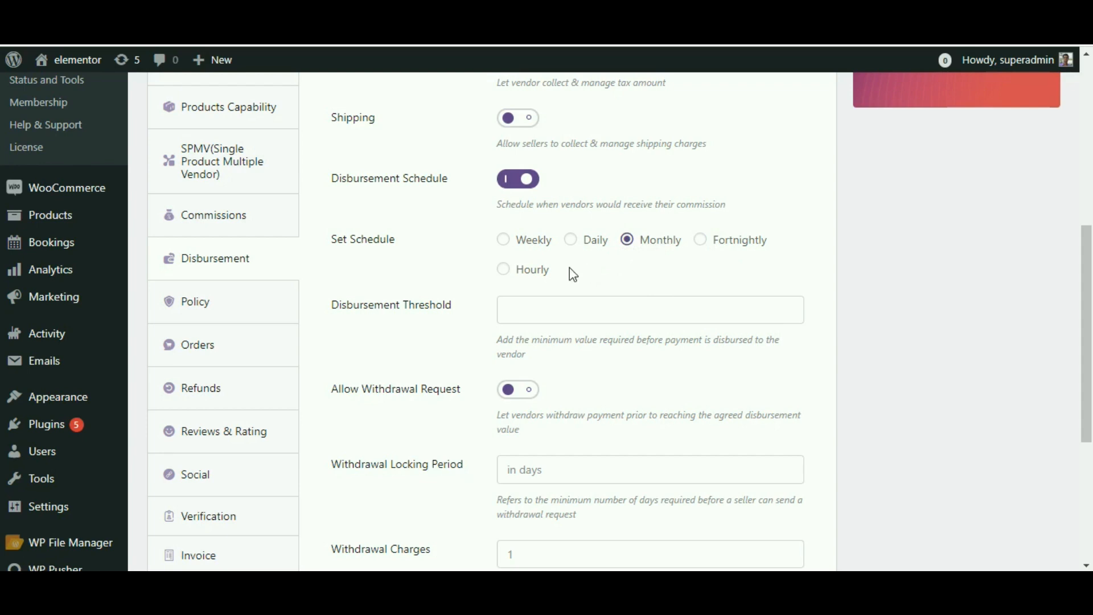
mouse_move(503, 274)
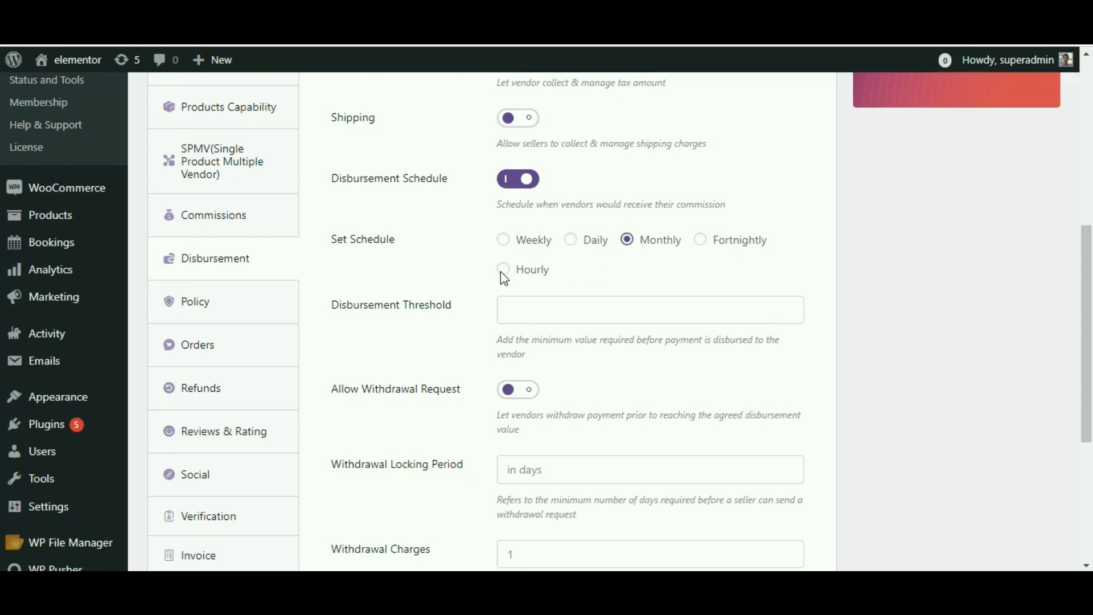
click(503, 269)
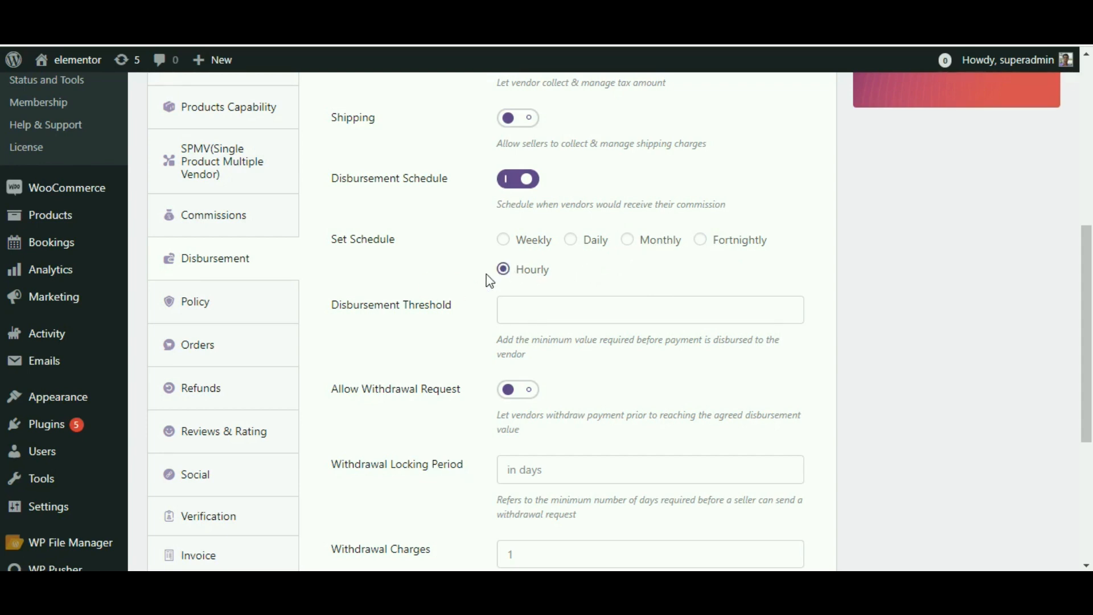
Review the remaining disbursement fields and highlight the disbursement threshold explanation.
scroll(down, 3)
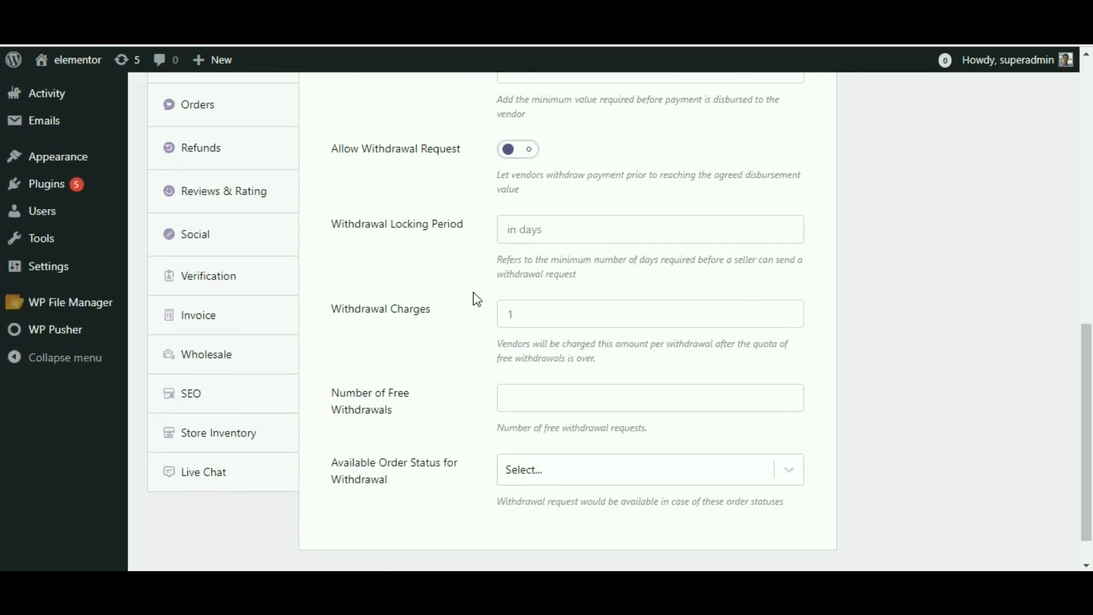
scroll(up, 3)
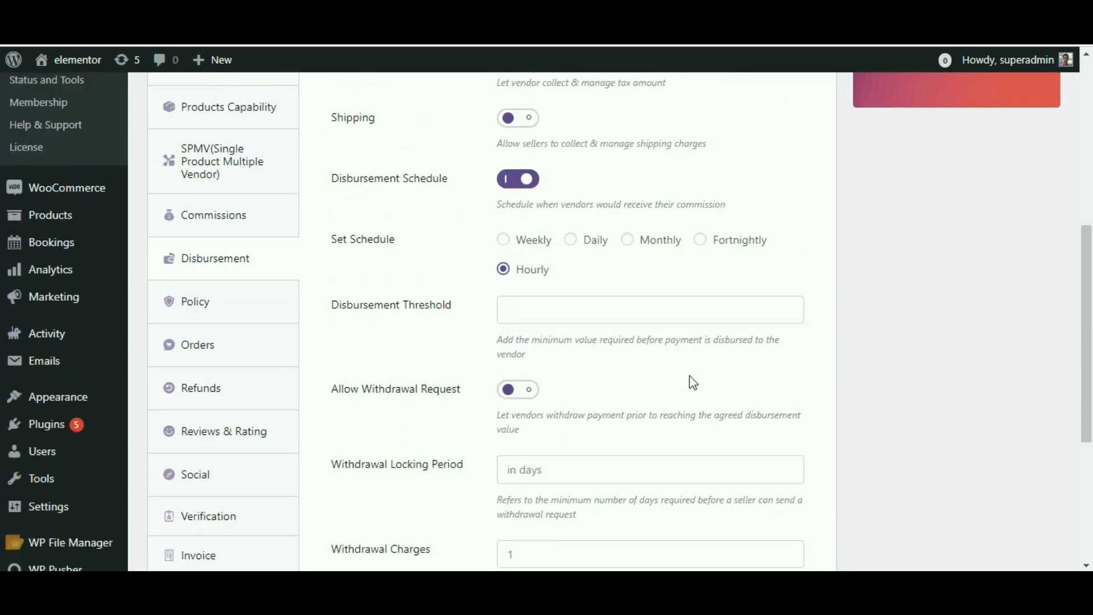
scroll(down, 3)
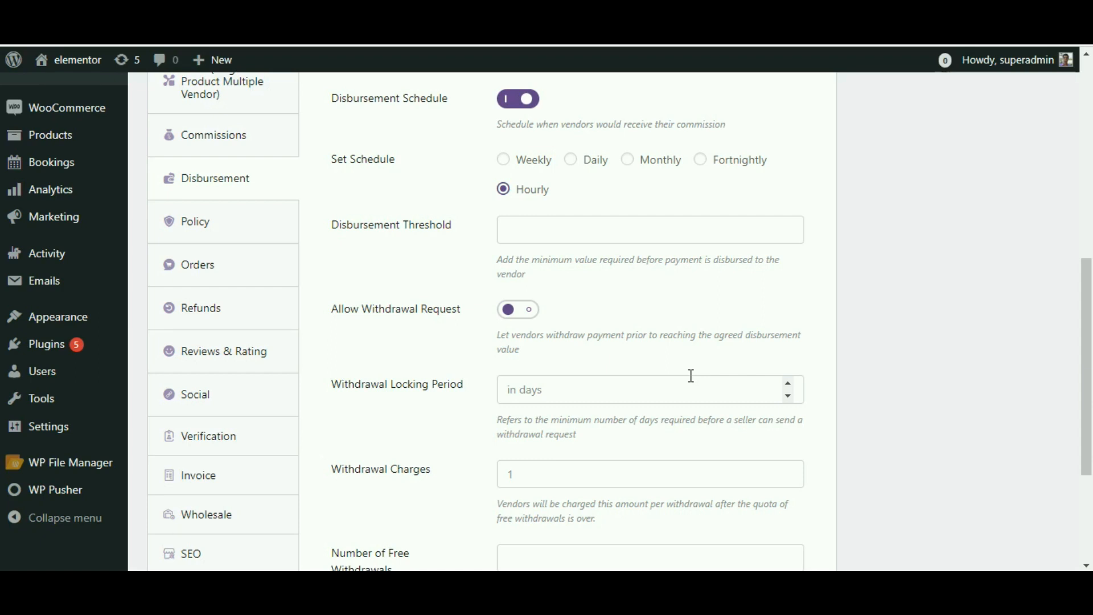
mouse_move(577, 286)
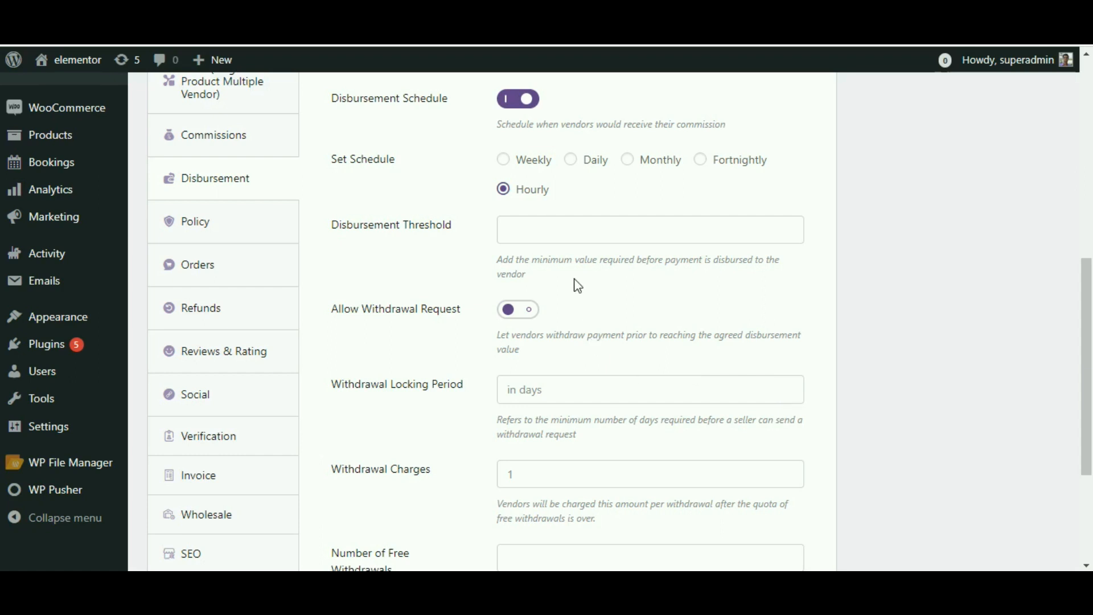
mouse_move(591, 295)
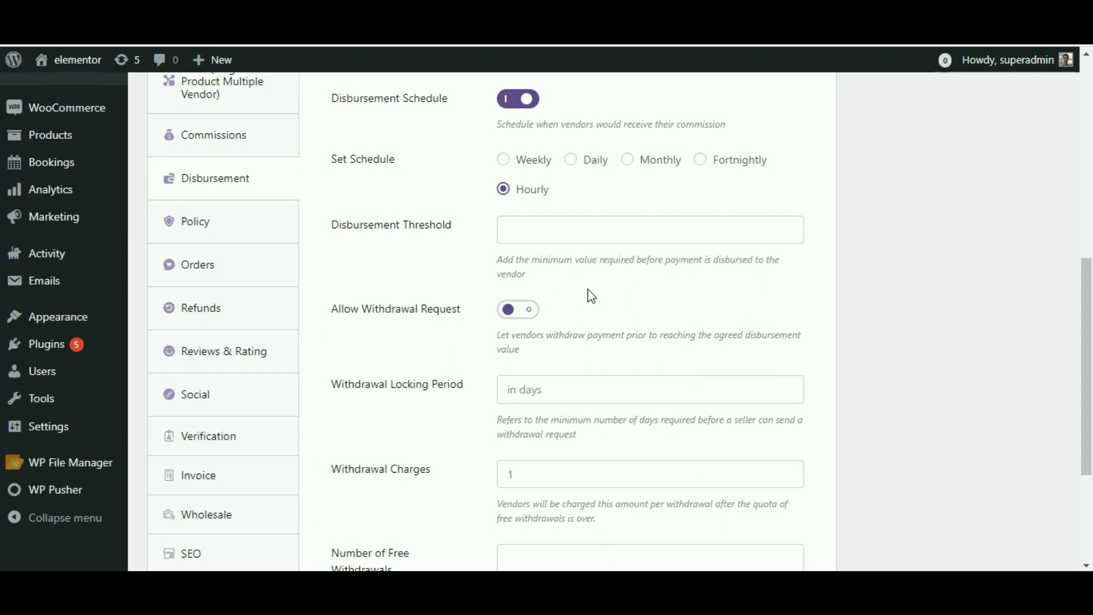
mouse_move(570, 310)
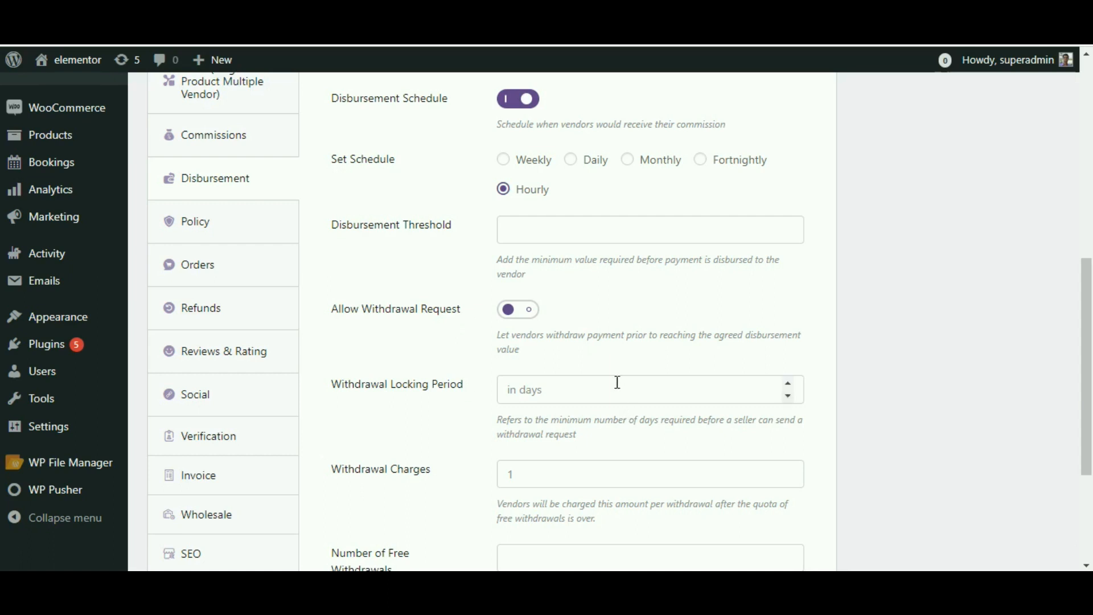
double_click(364, 225)
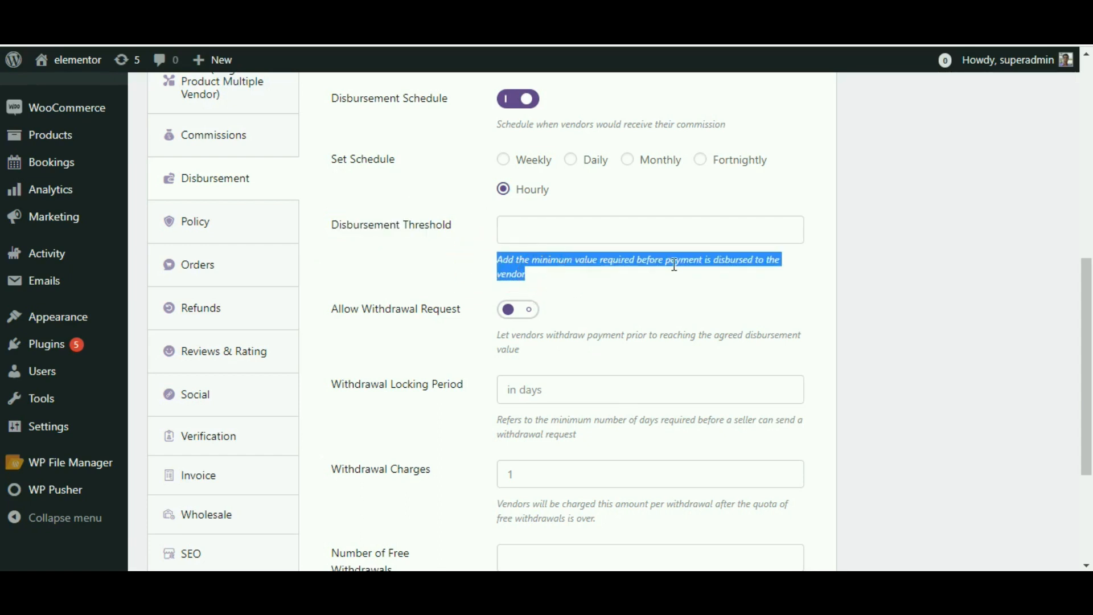
mouse_move(626, 273)
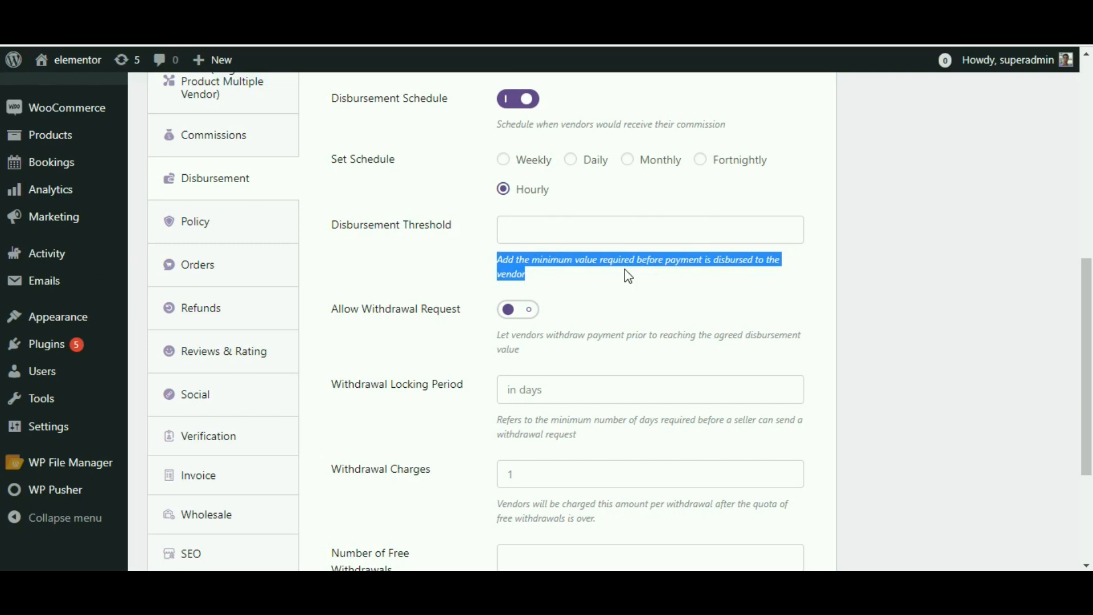
mouse_move(513, 272)
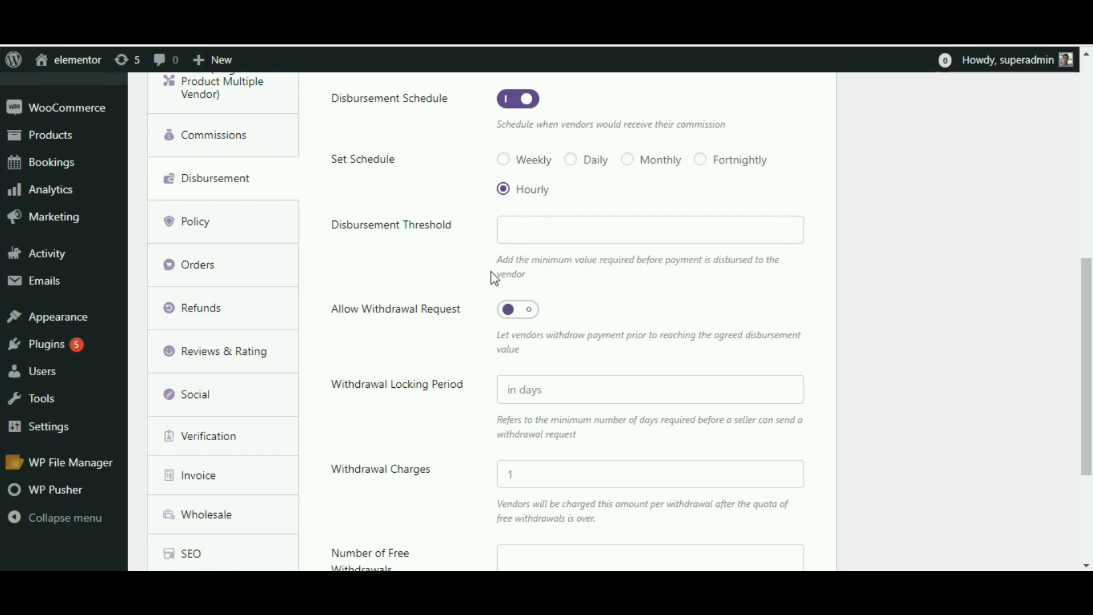
Enter 200 in the Disbursement Threshold field.
click(649, 230)
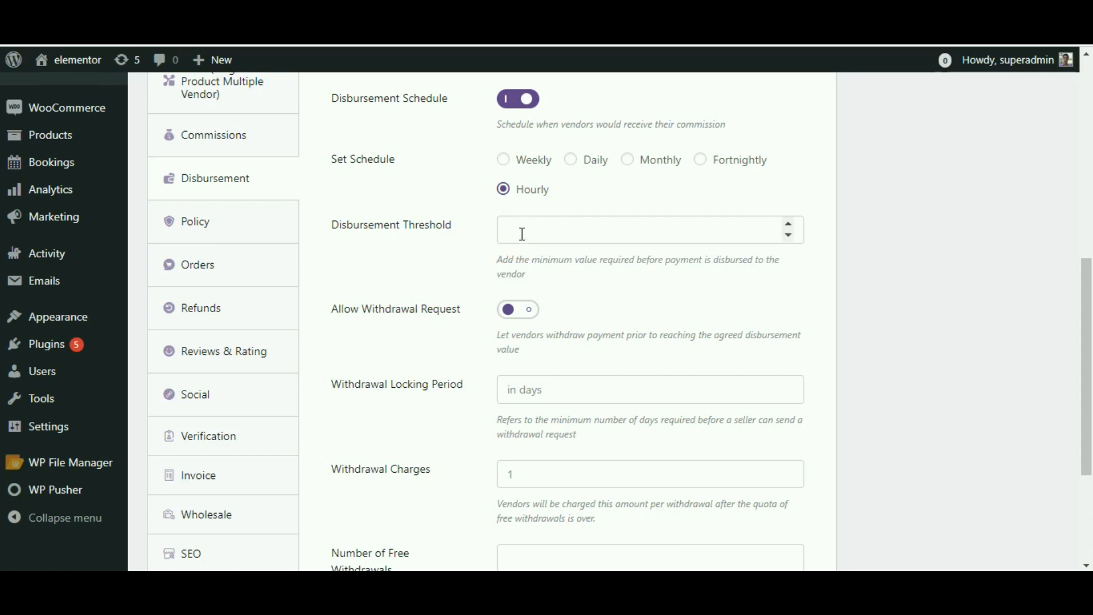
click(642, 230)
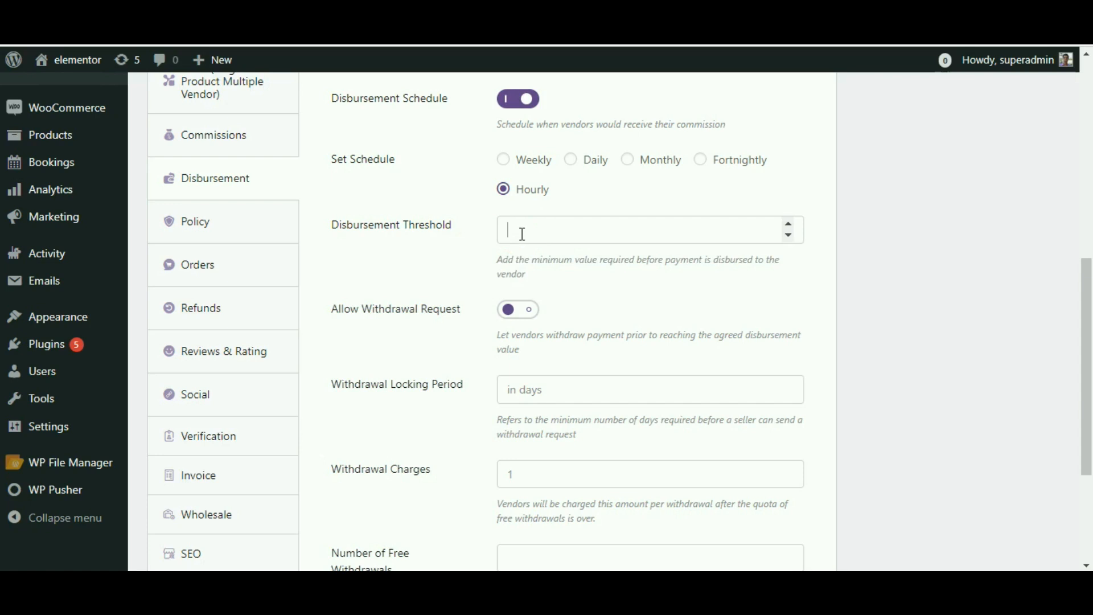
text(20)
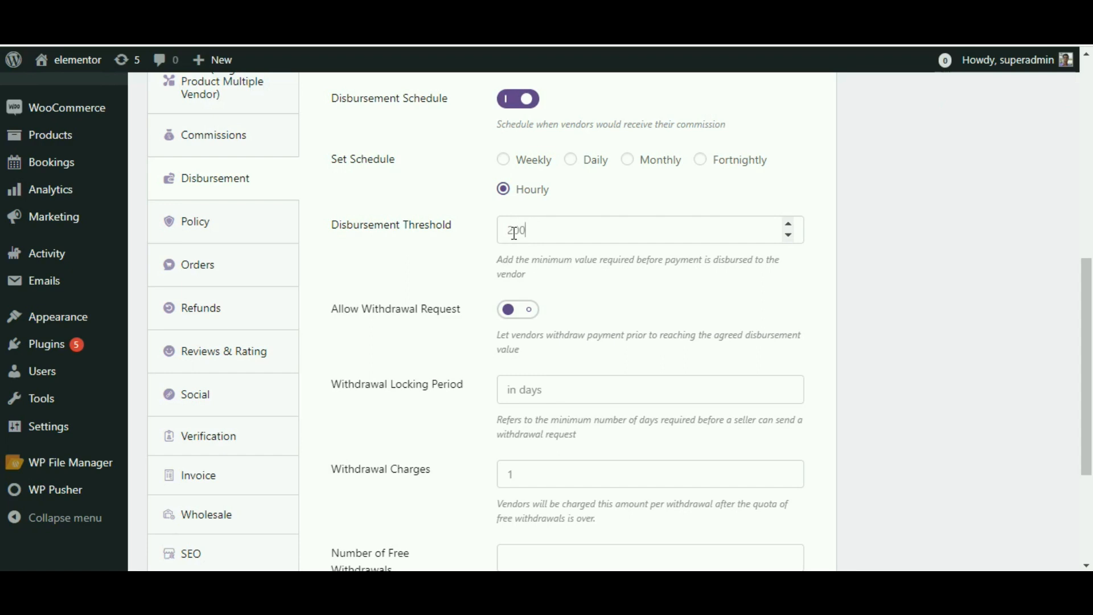
Finish the threshold value and switch on Allow Withdrawal Request for vendors.
text(0)
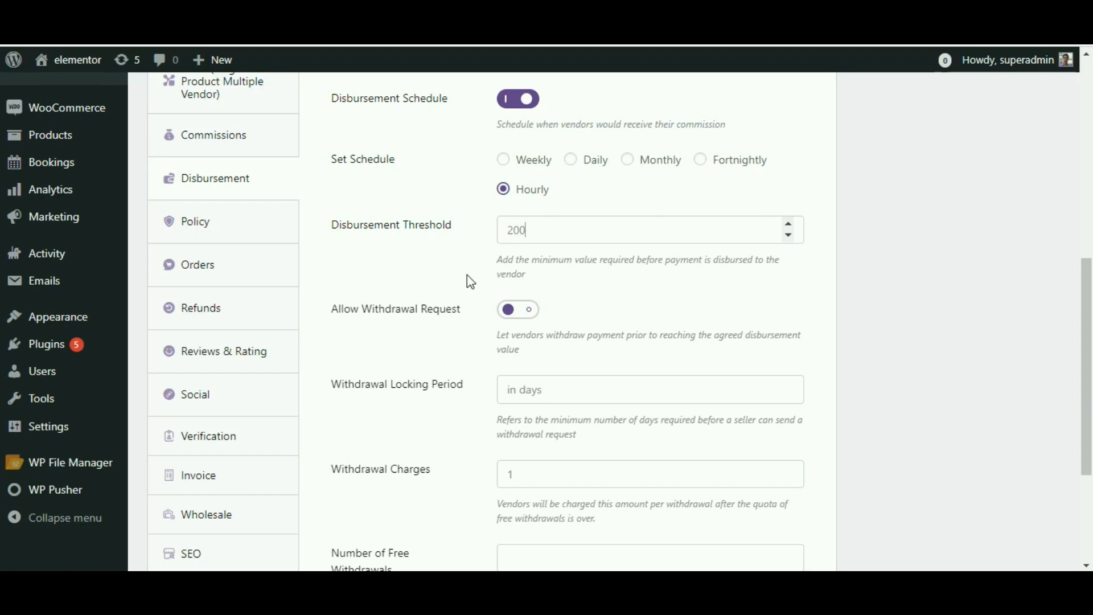
scroll(down, 3)
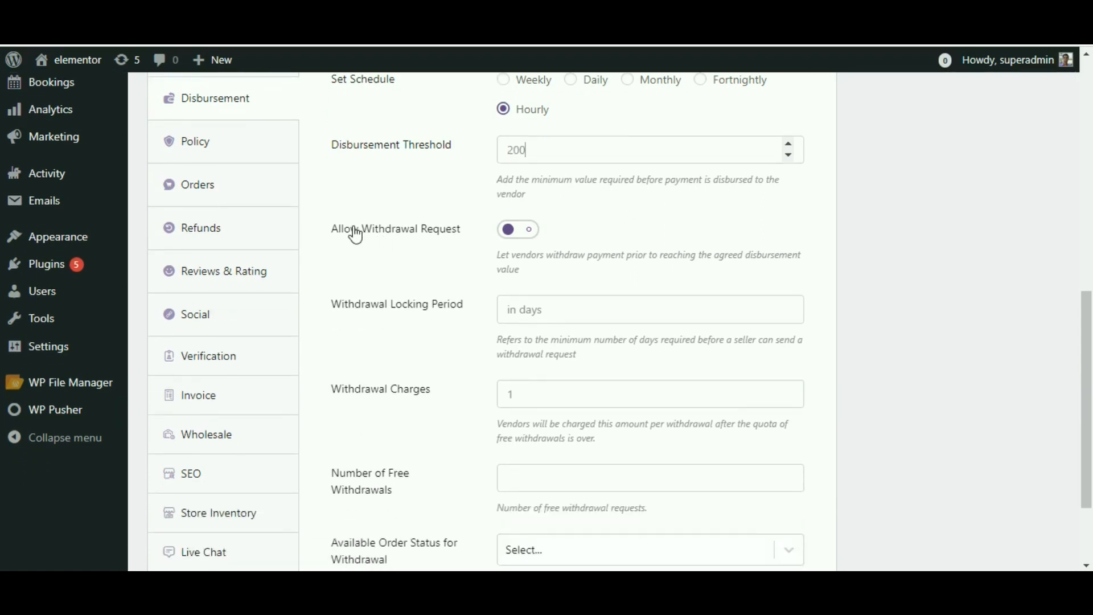
mouse_move(330, 248)
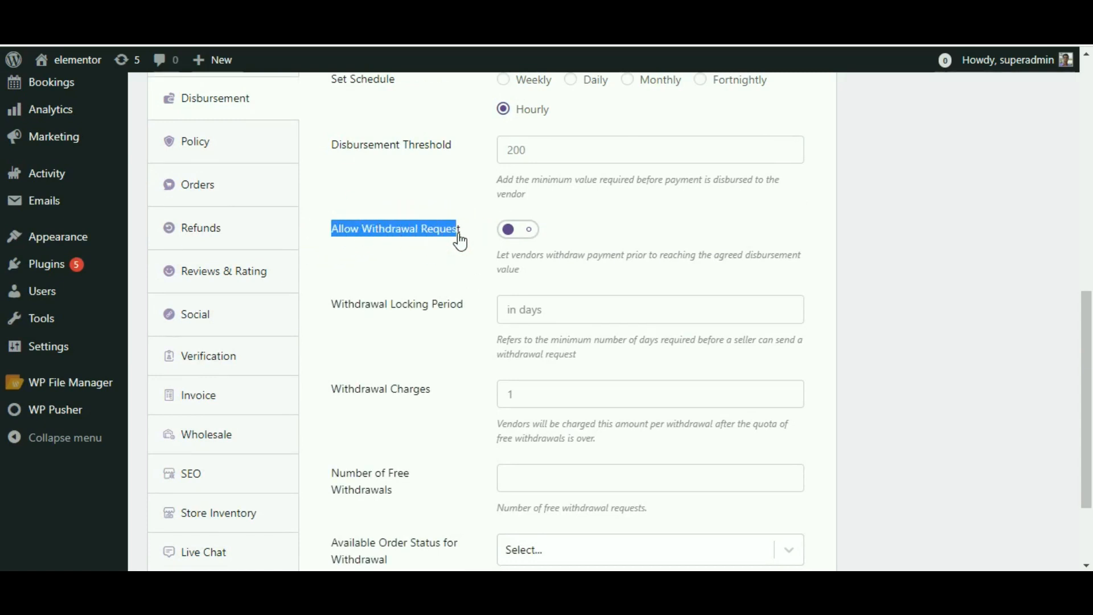
mouse_move(507, 248)
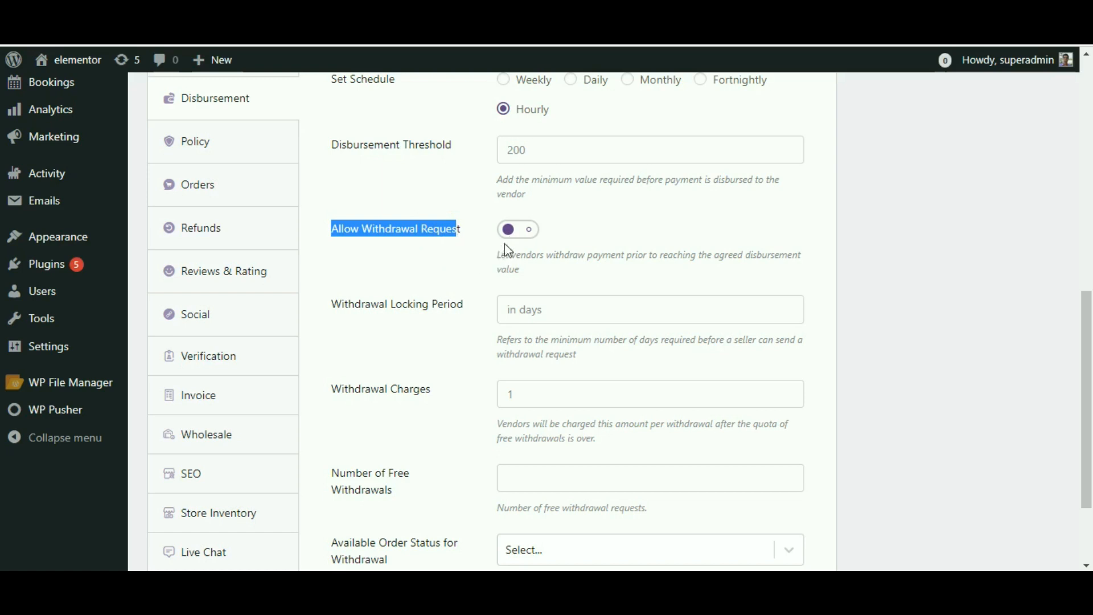
click(518, 229)
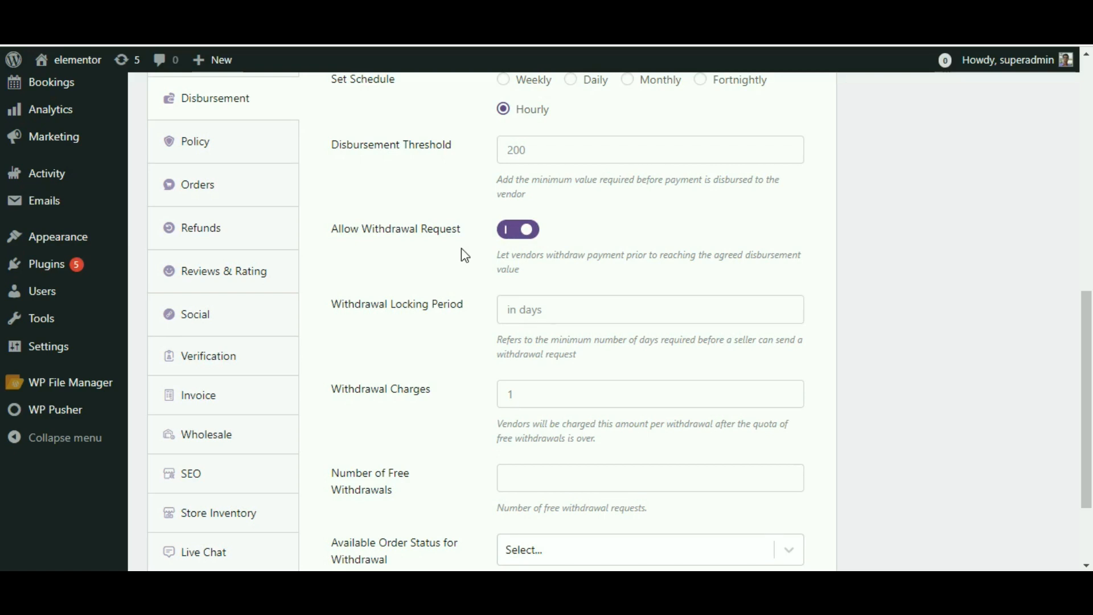
Set the Withdrawal Locking Period to 2 days and review its explanation text.
scroll(down, 3)
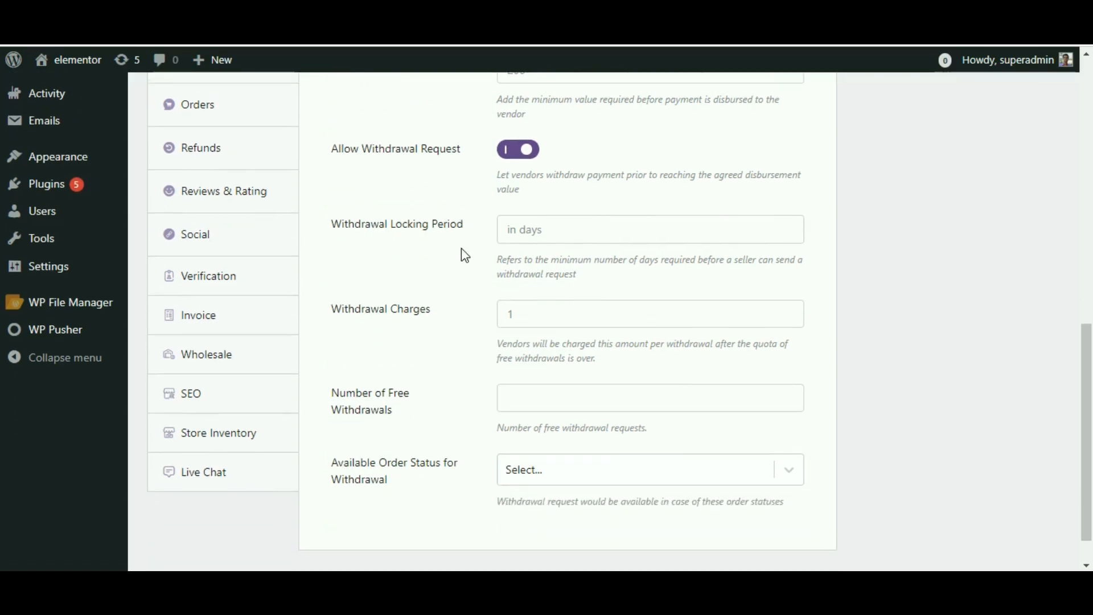
double_click(397, 223)
text(2)
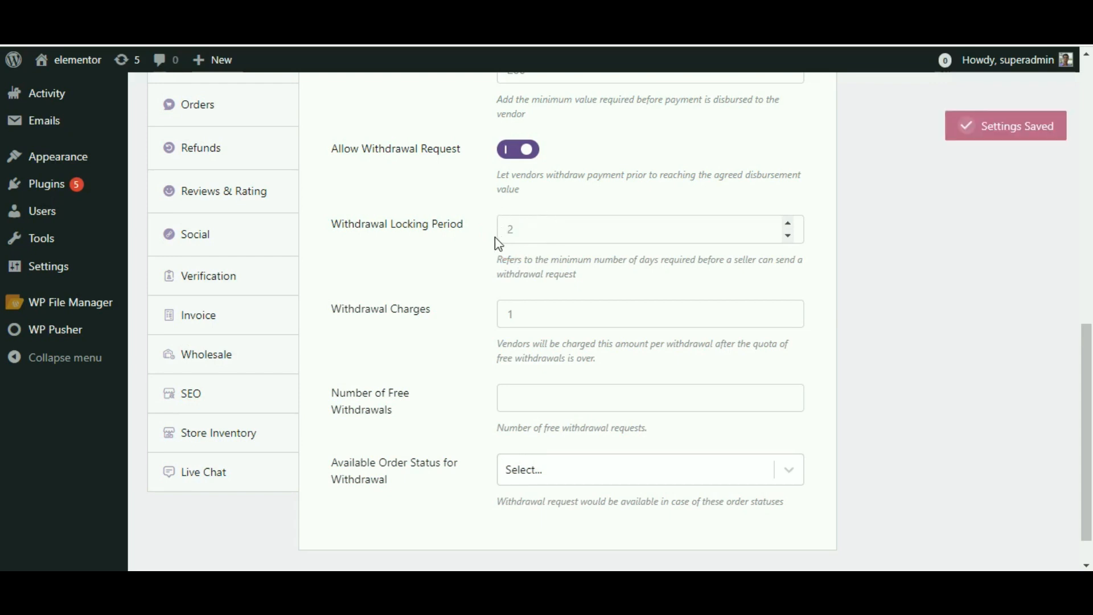
click(642, 229)
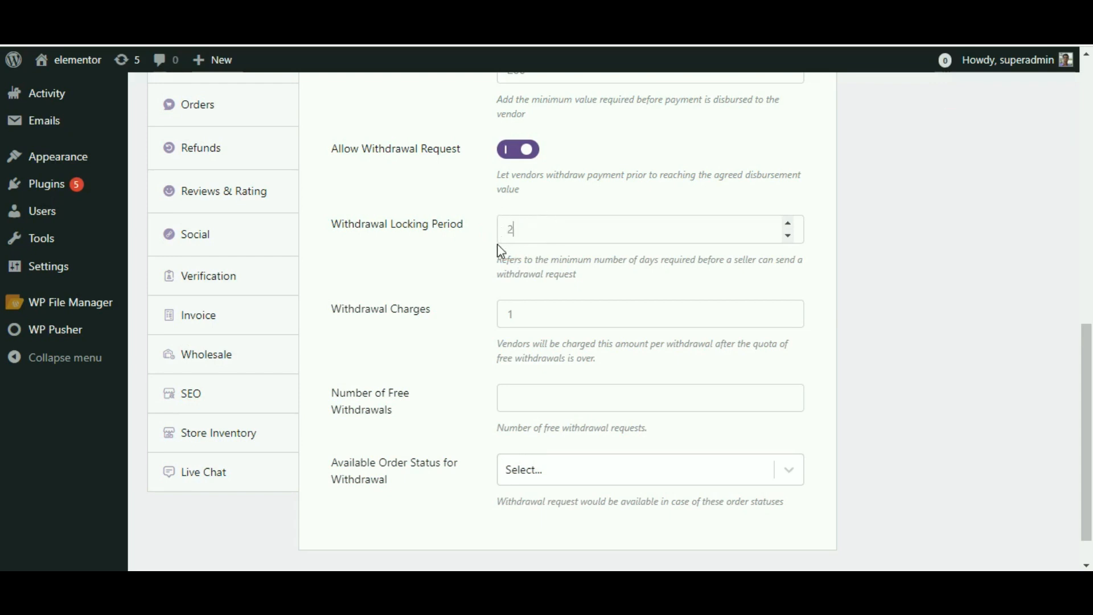
double_click(509, 260)
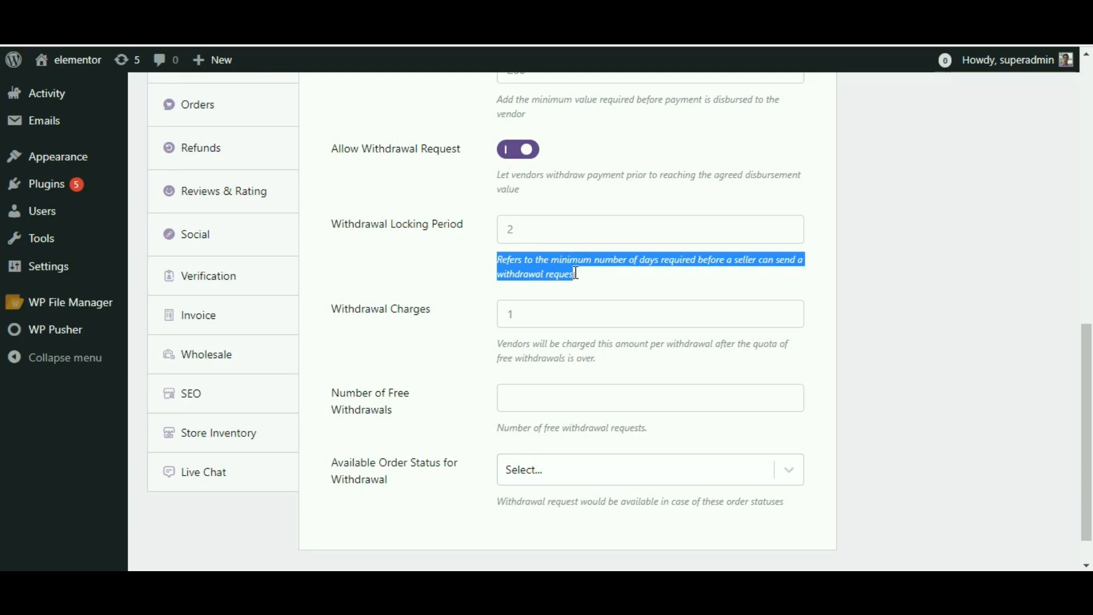
mouse_move(554, 211)
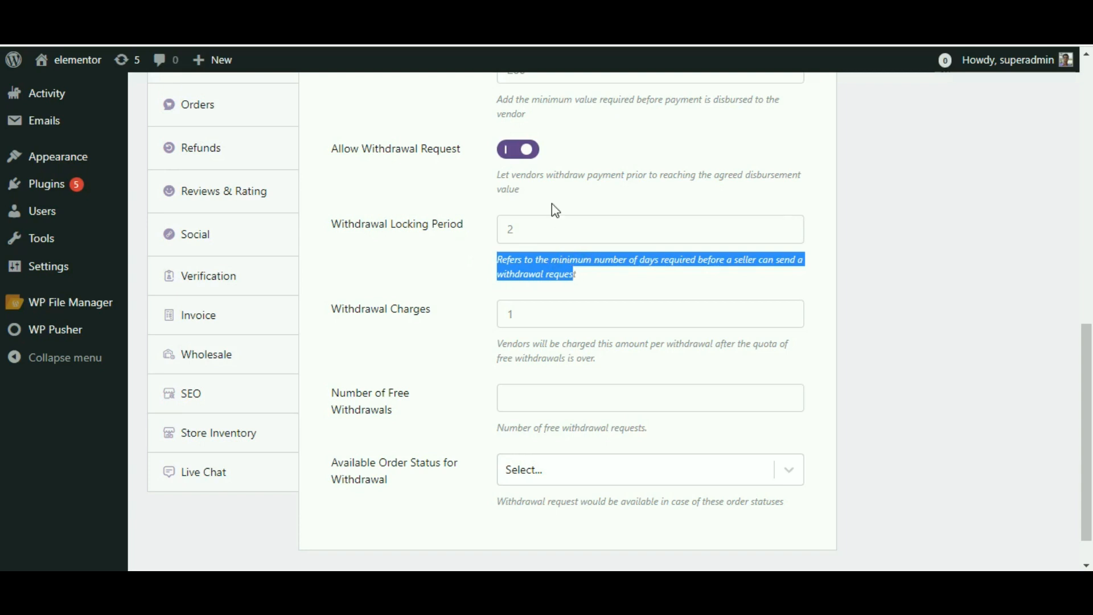
mouse_move(484, 240)
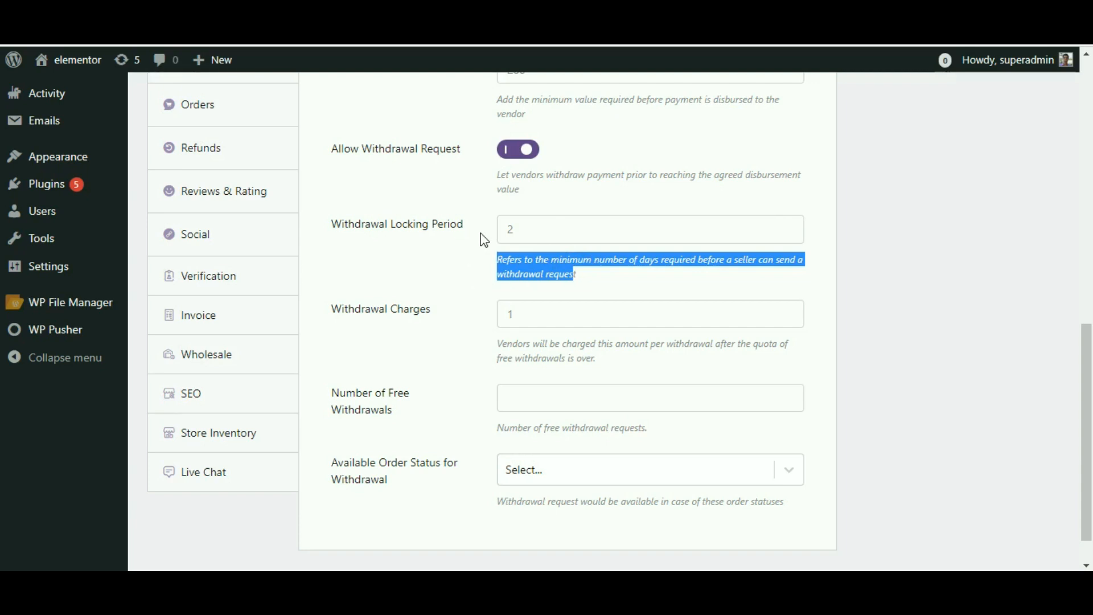
click(481, 253)
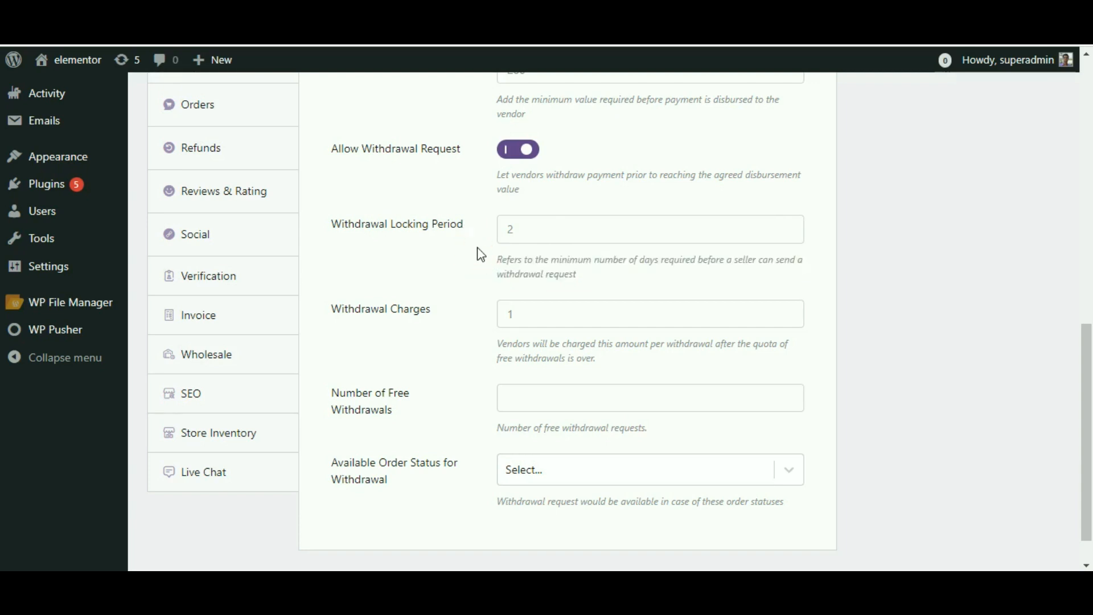
Set Number of Free Withdrawals to 5 alongside the withdrawal charge of 50.
scroll(down, 3)
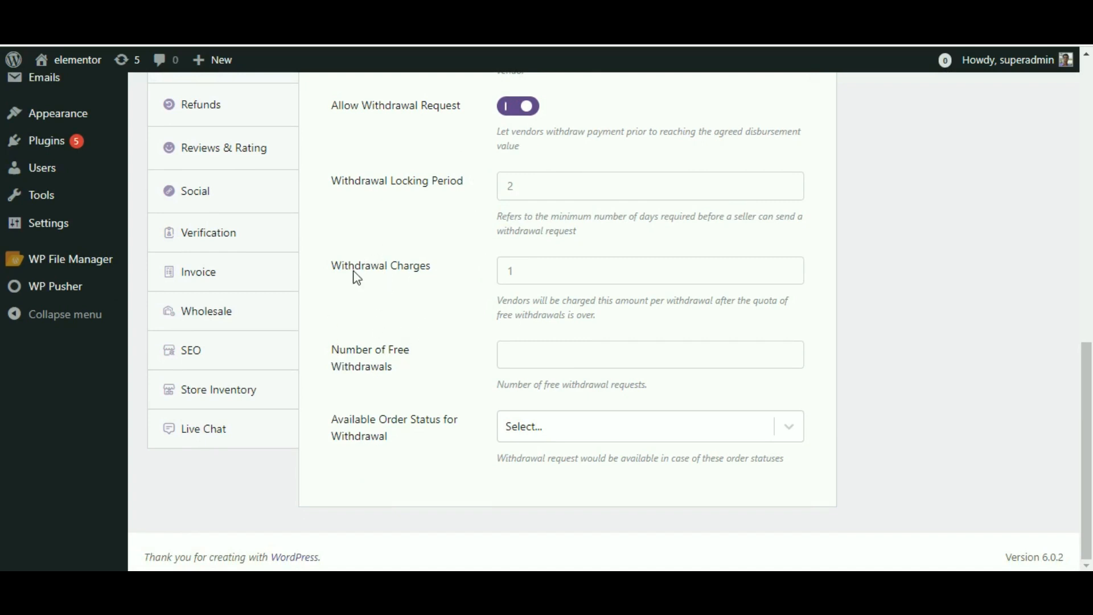
mouse_move(368, 353)
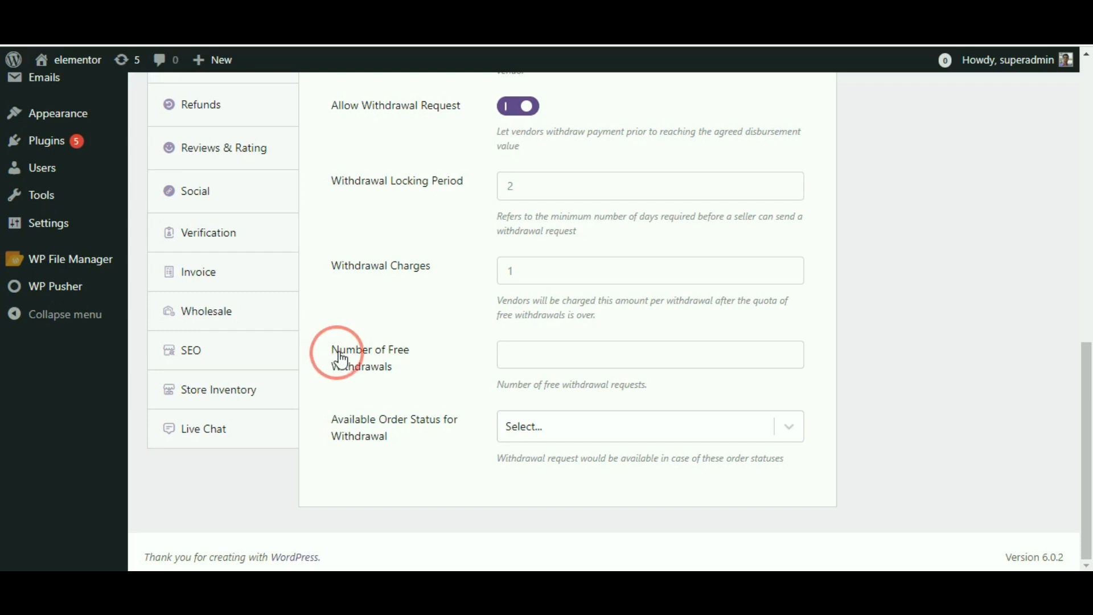
double_click(371, 357)
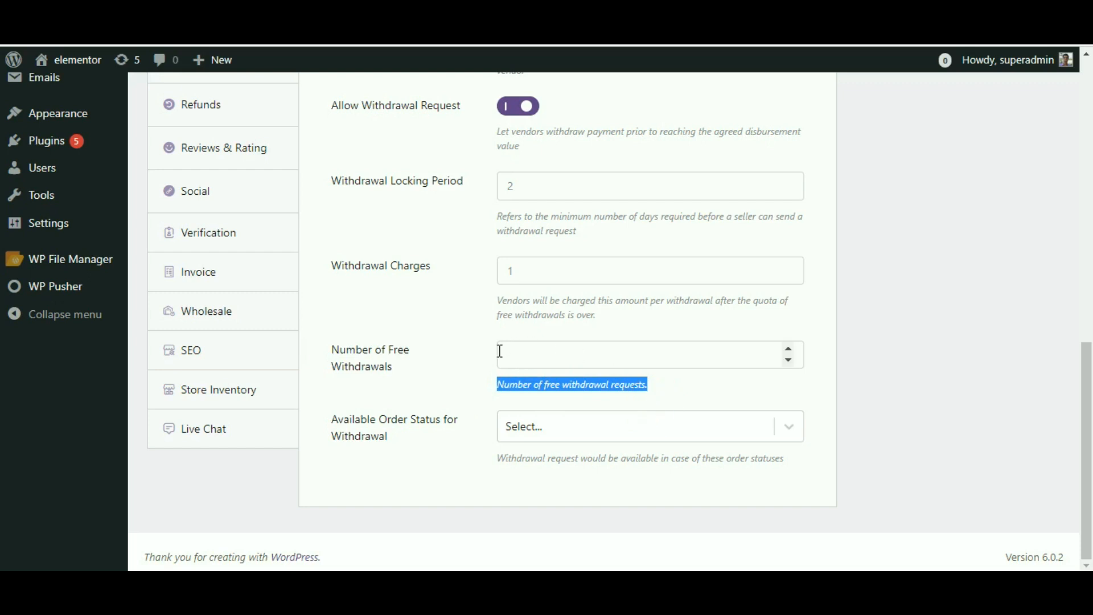
click(627, 354)
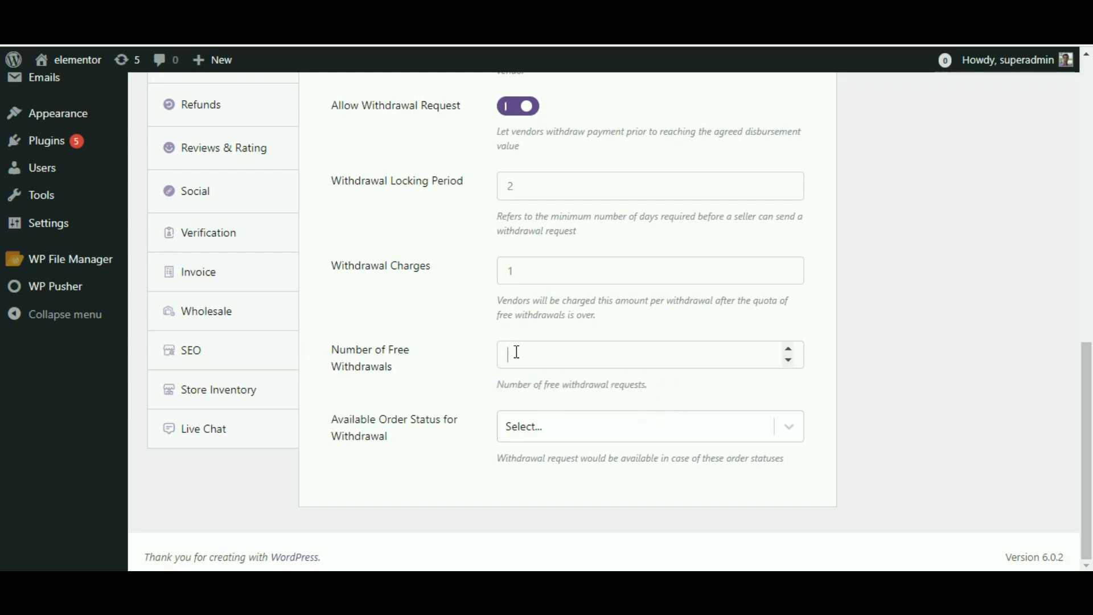
text(5)
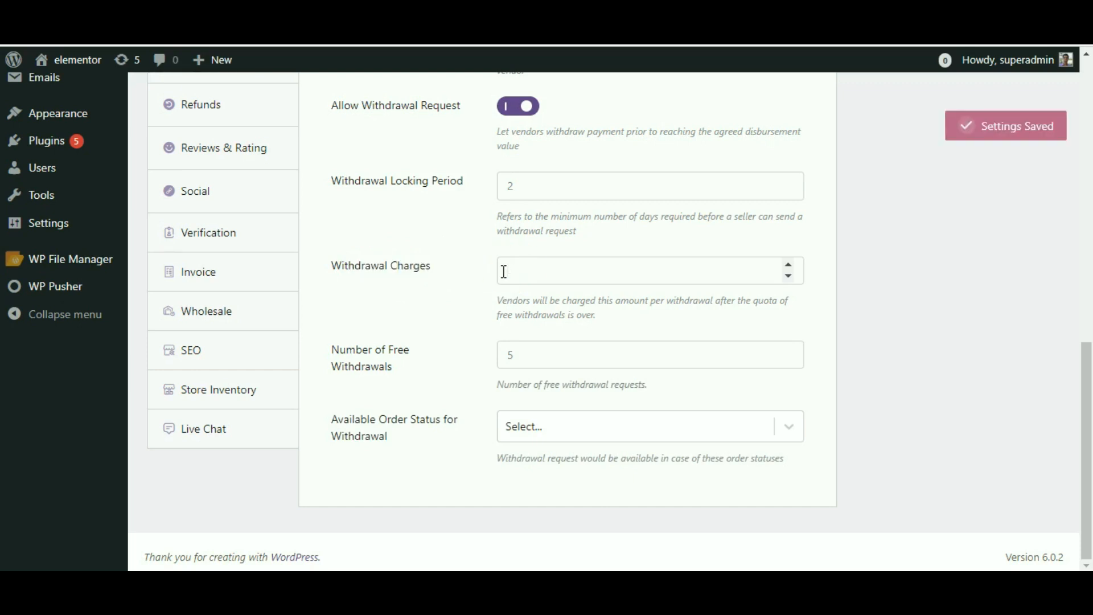
text(50)
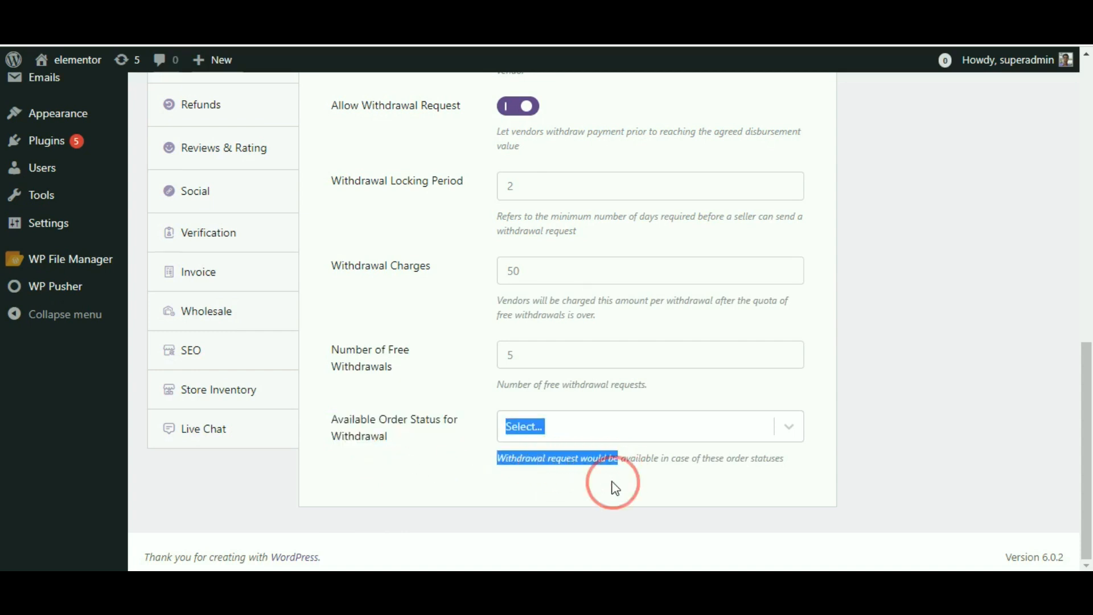
Choose On hold, Processing and Completed as order statuses available for withdrawal.
click(635, 425)
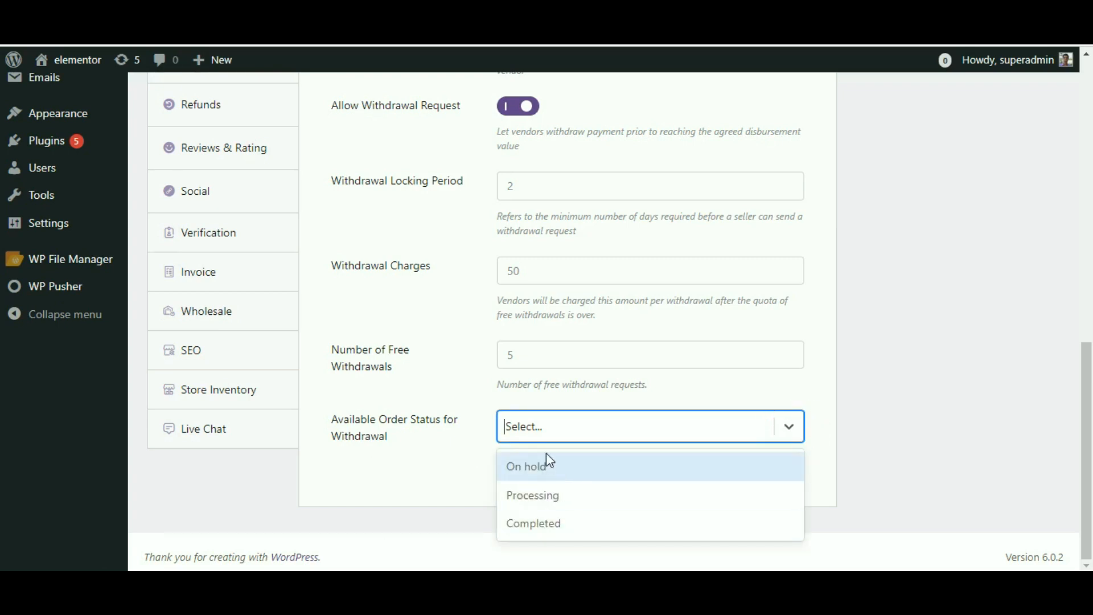
mouse_move(537, 501)
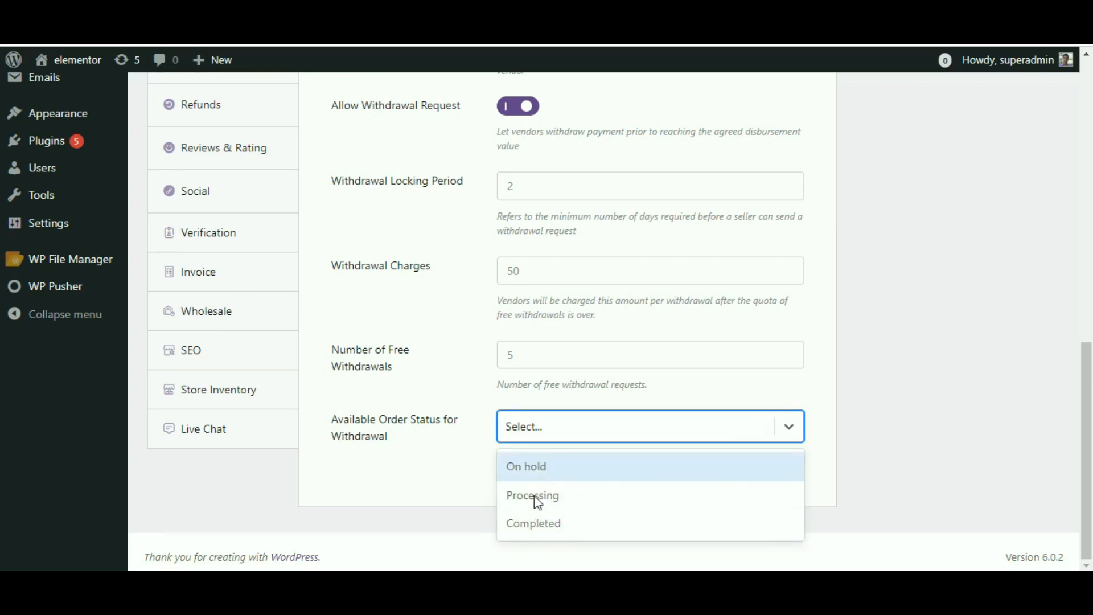
click(526, 467)
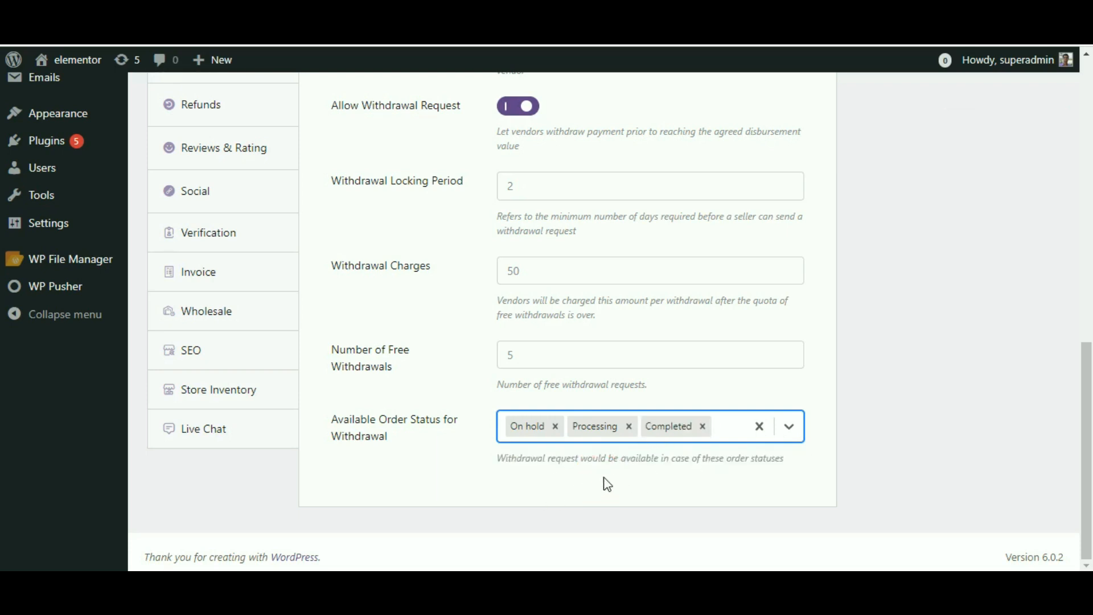
click(729, 426)
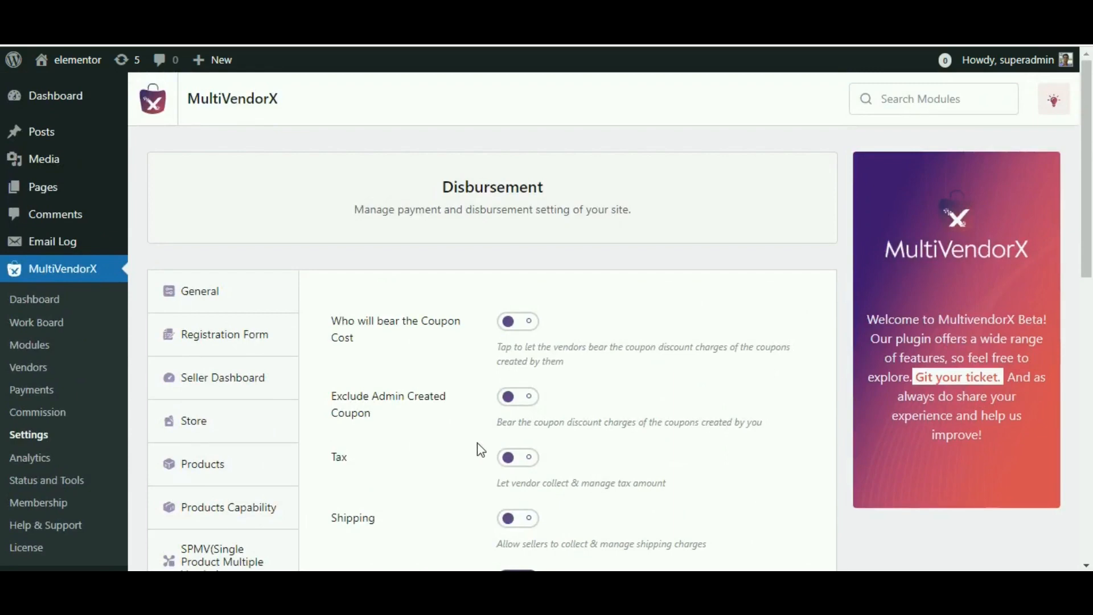
scroll(down, 3)
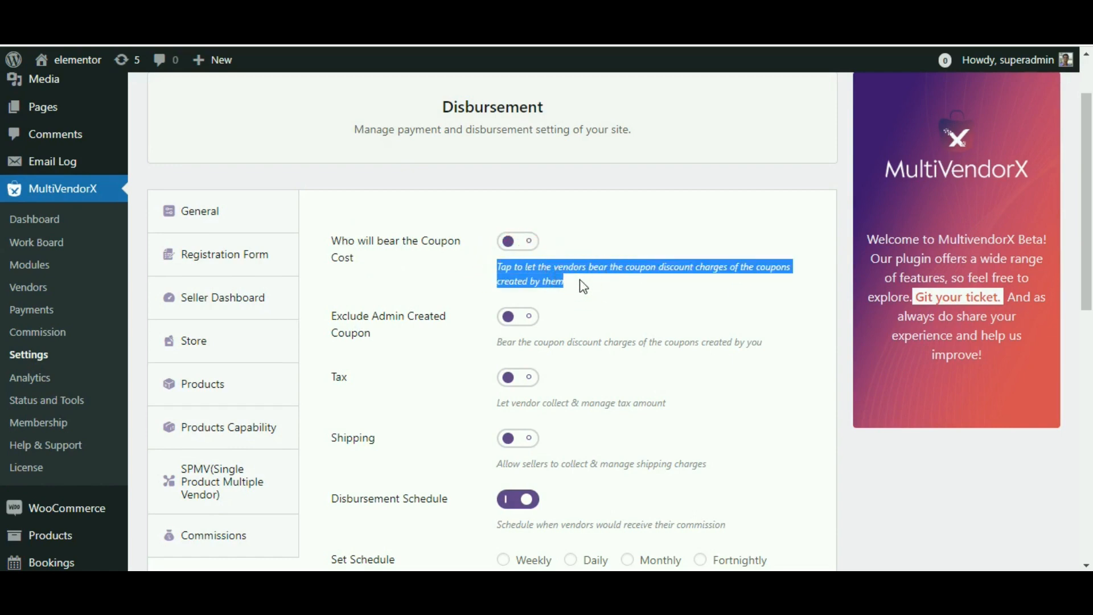
mouse_move(566, 260)
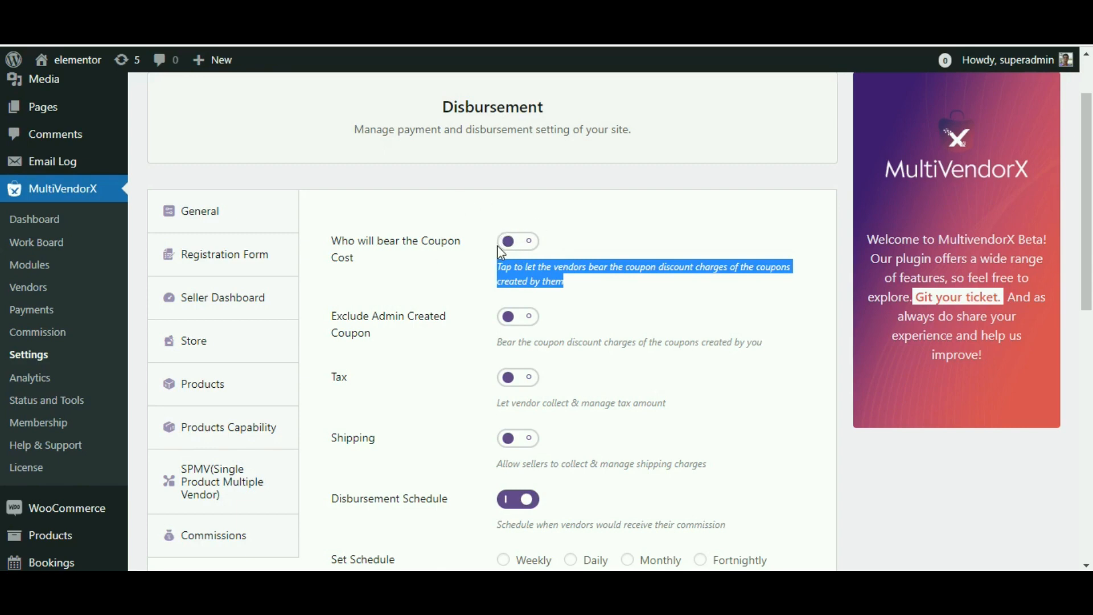
mouse_move(486, 302)
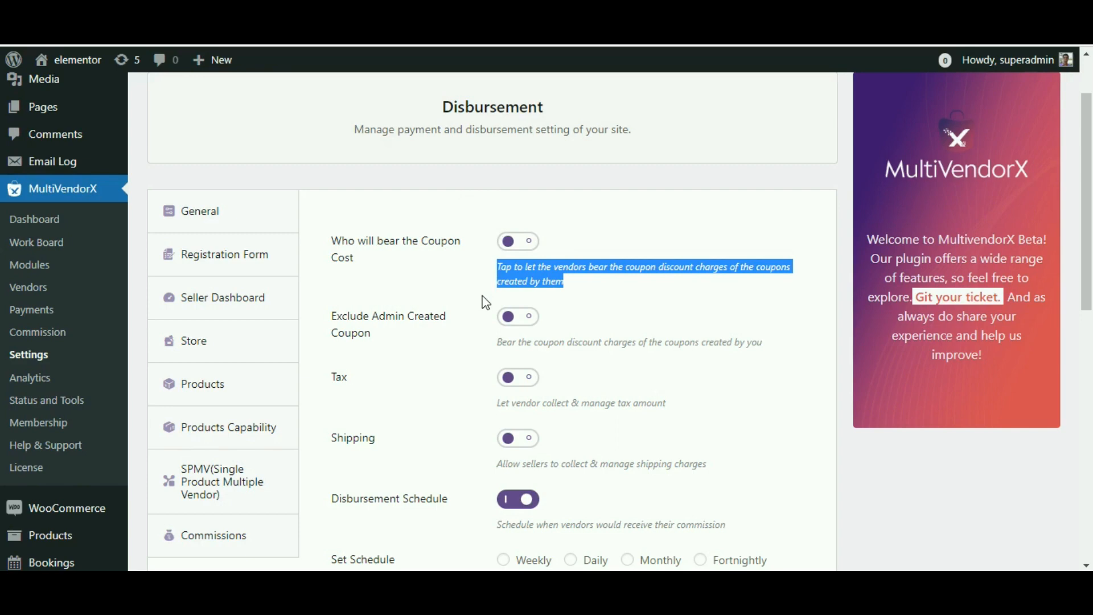
mouse_move(497, 273)
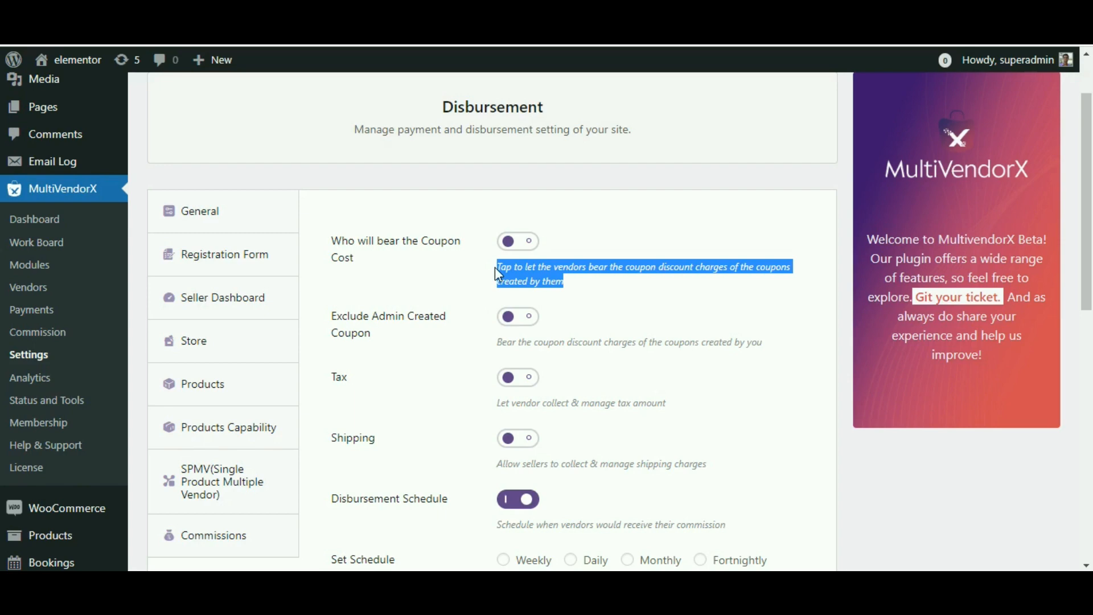
Switch on Exclude Admin Created Coupon, leaving tax and shipping toggles off.
scroll(down, 3)
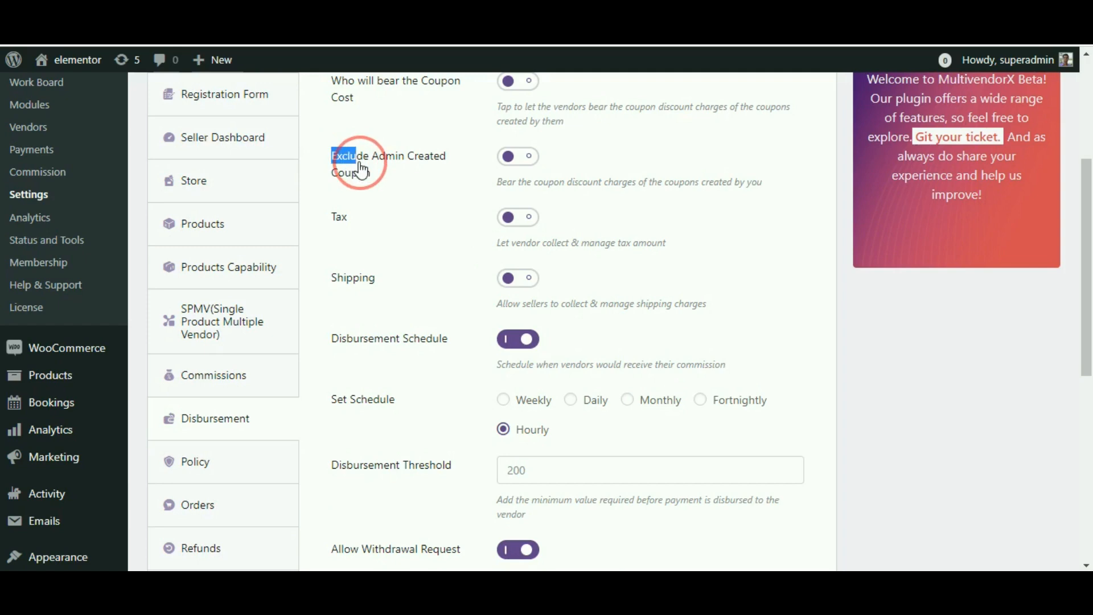
double_click(388, 164)
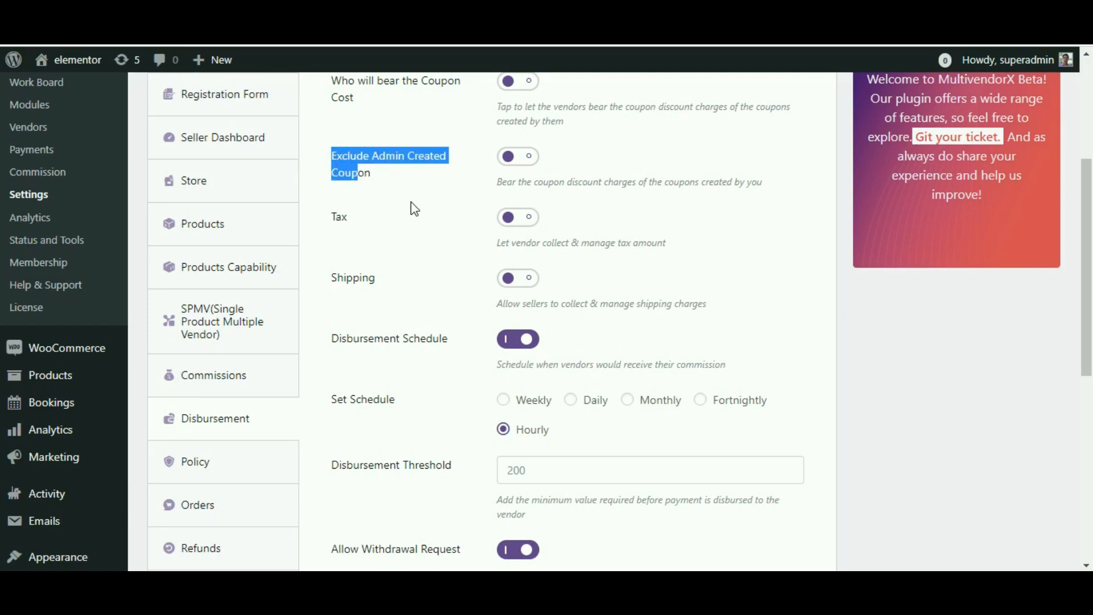
mouse_move(381, 181)
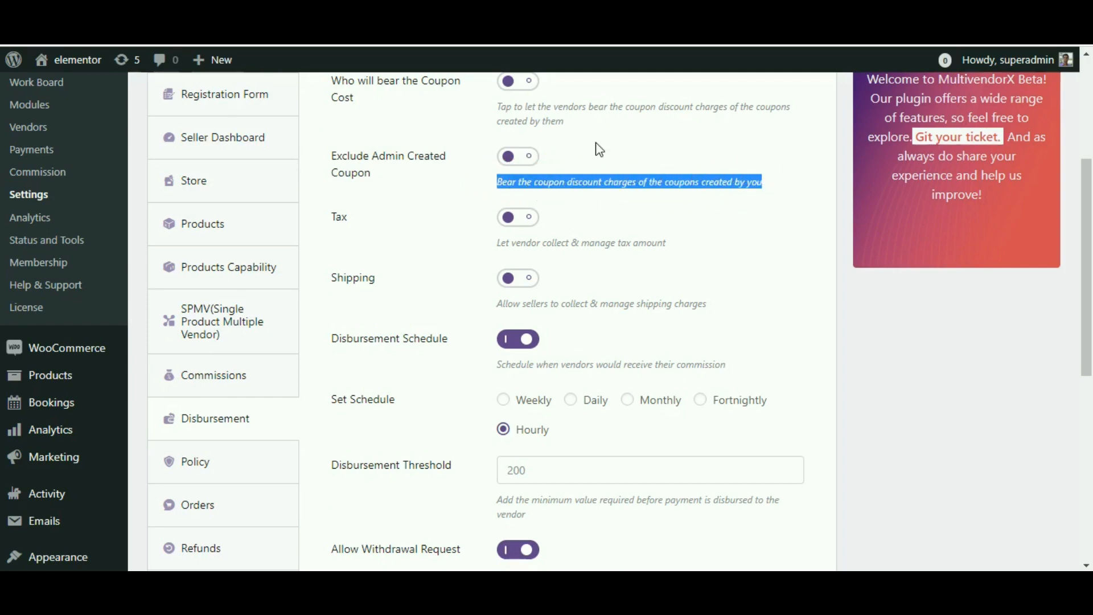
click(518, 156)
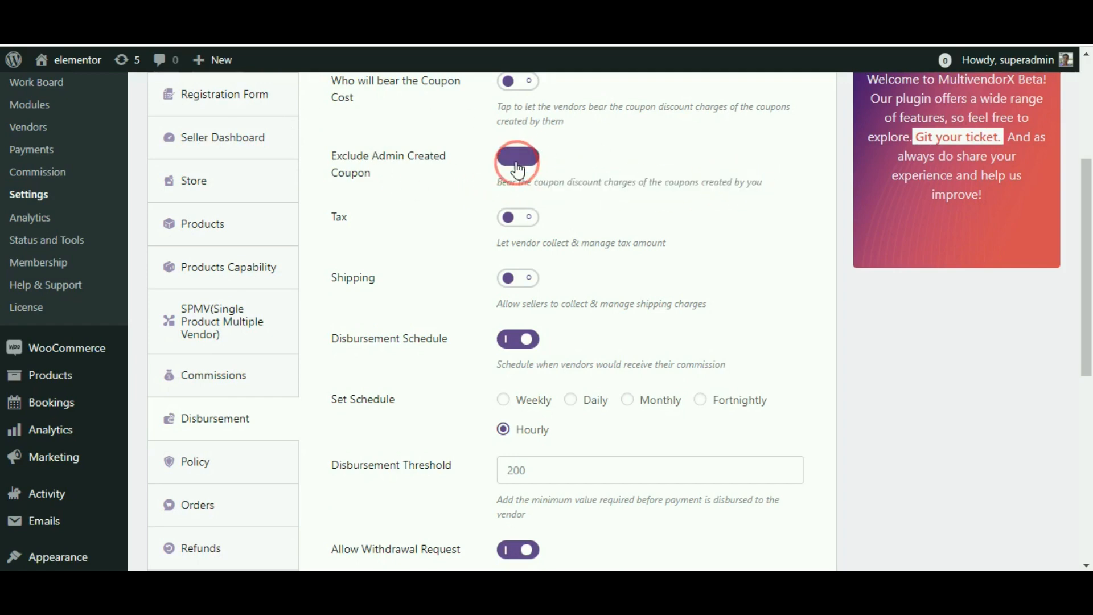
click(518, 156)
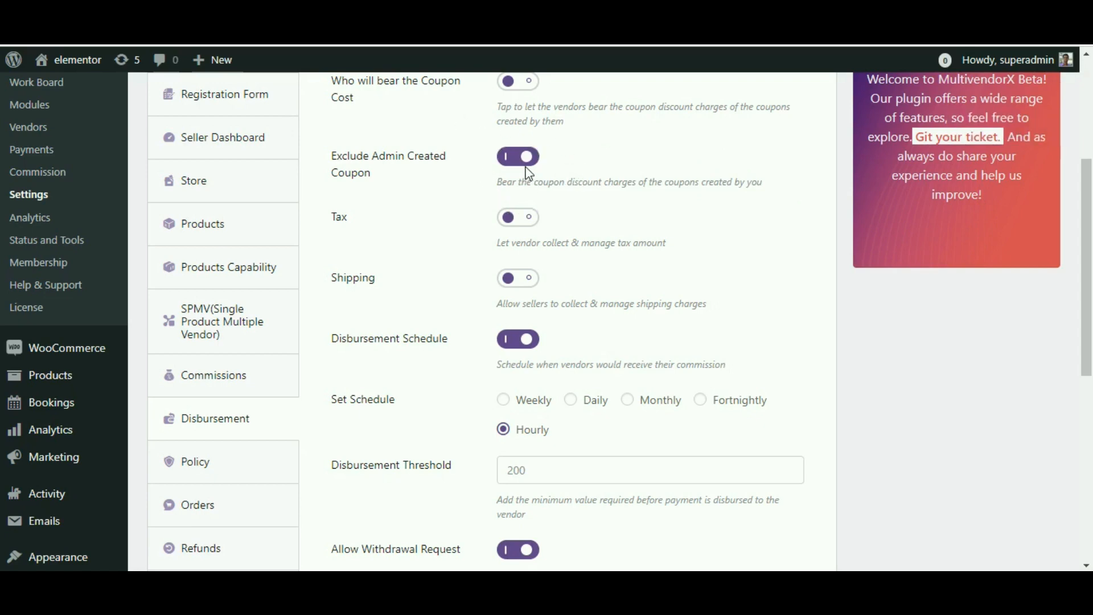
scroll(down, 3)
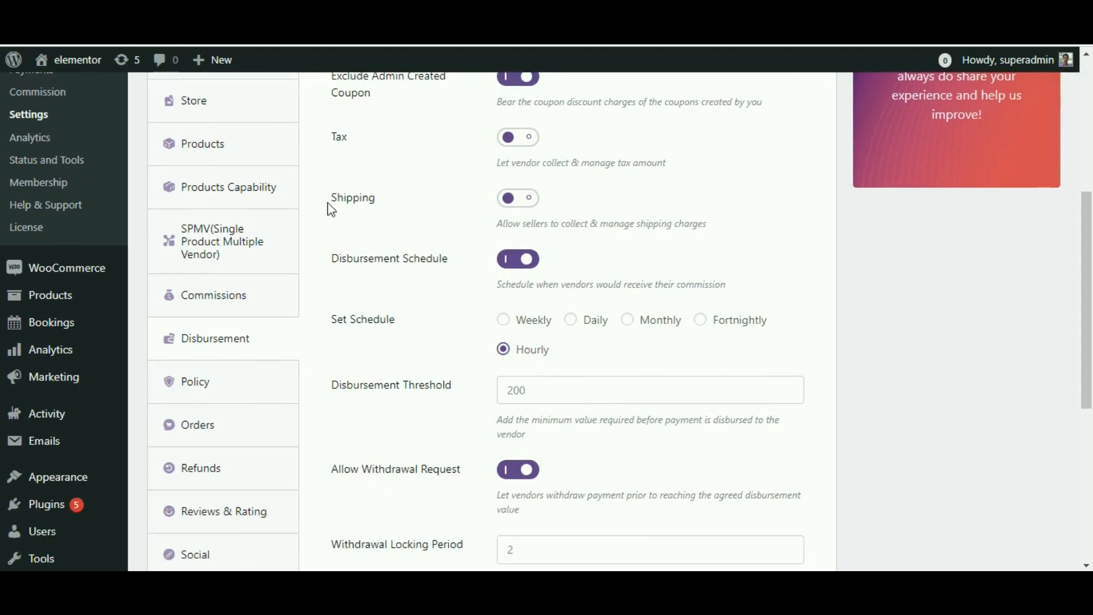
scroll(up, 3)
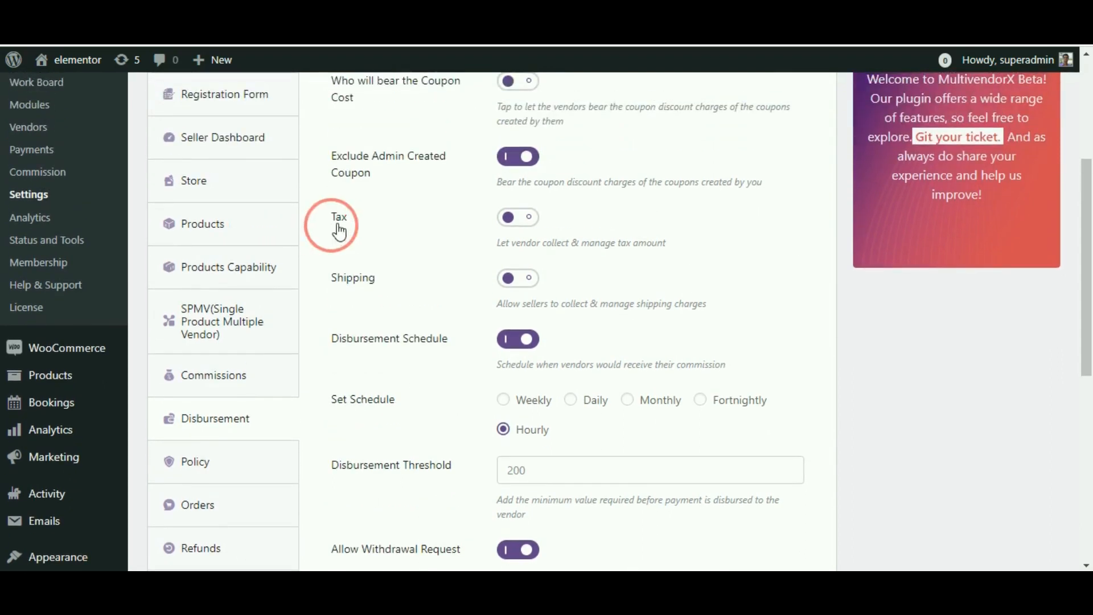
double_click(339, 217)
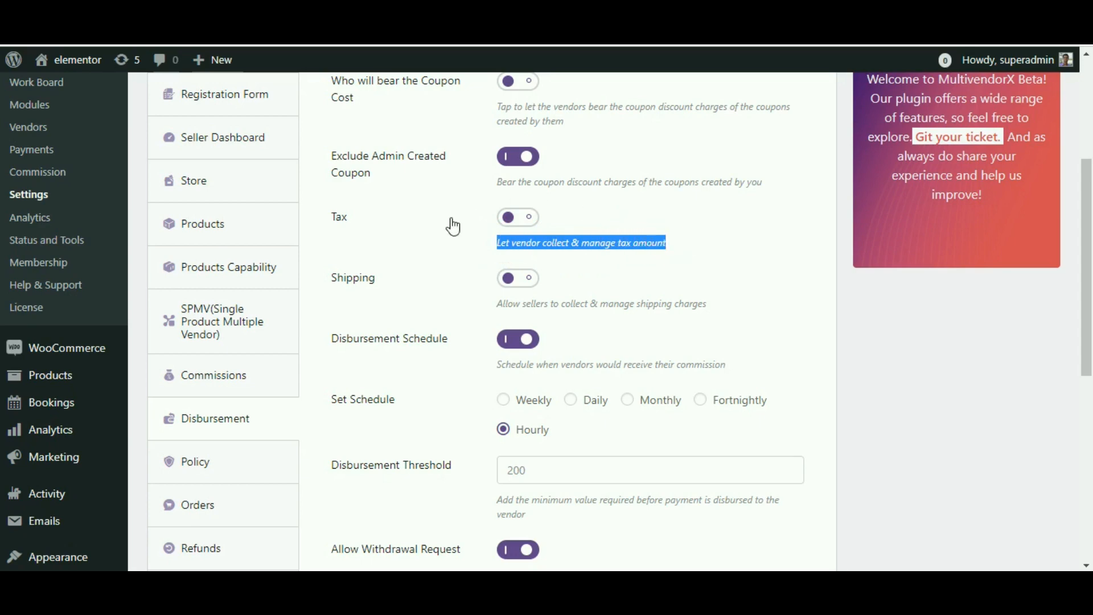
click(518, 217)
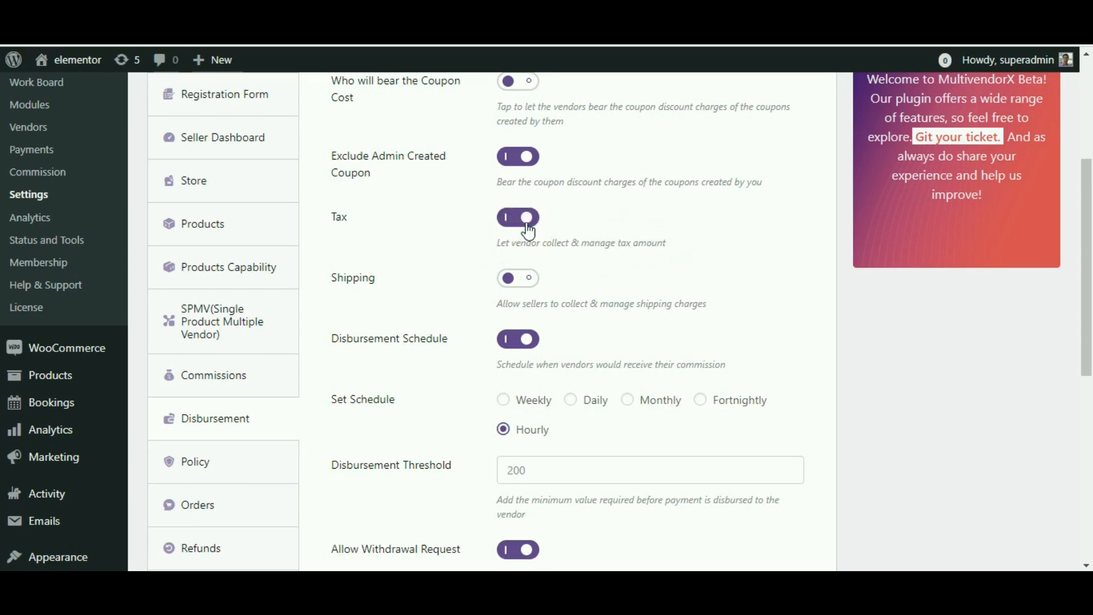
click(518, 217)
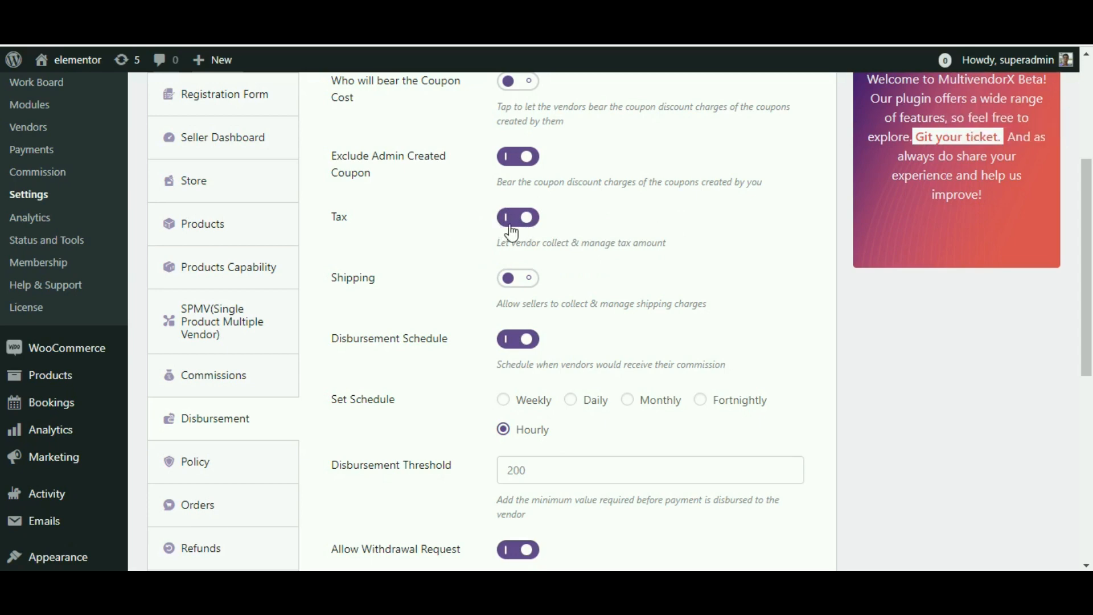
click(517, 217)
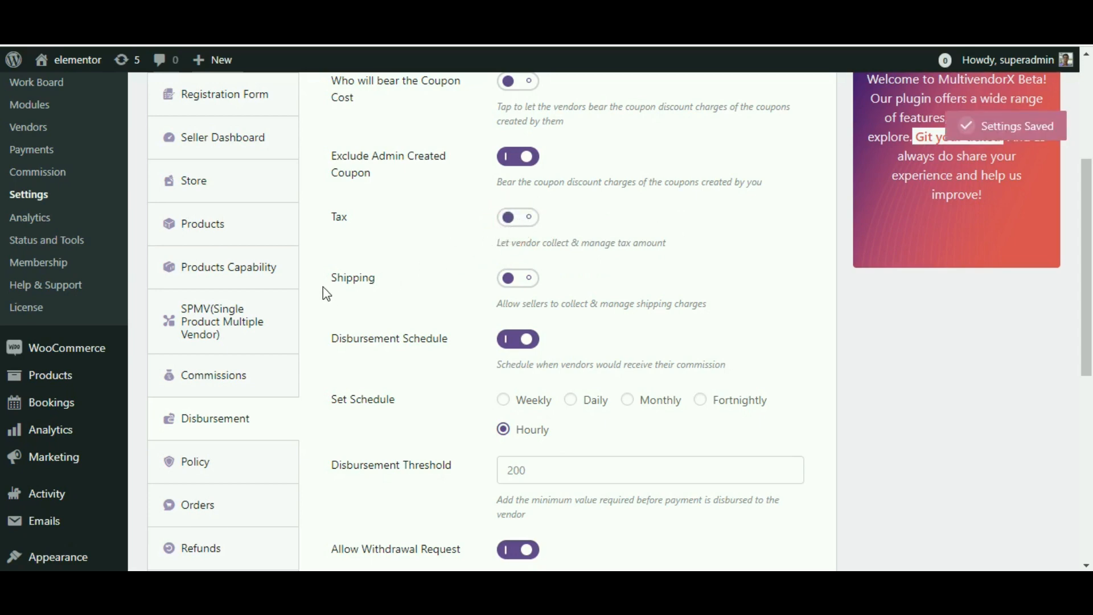
double_click(352, 277)
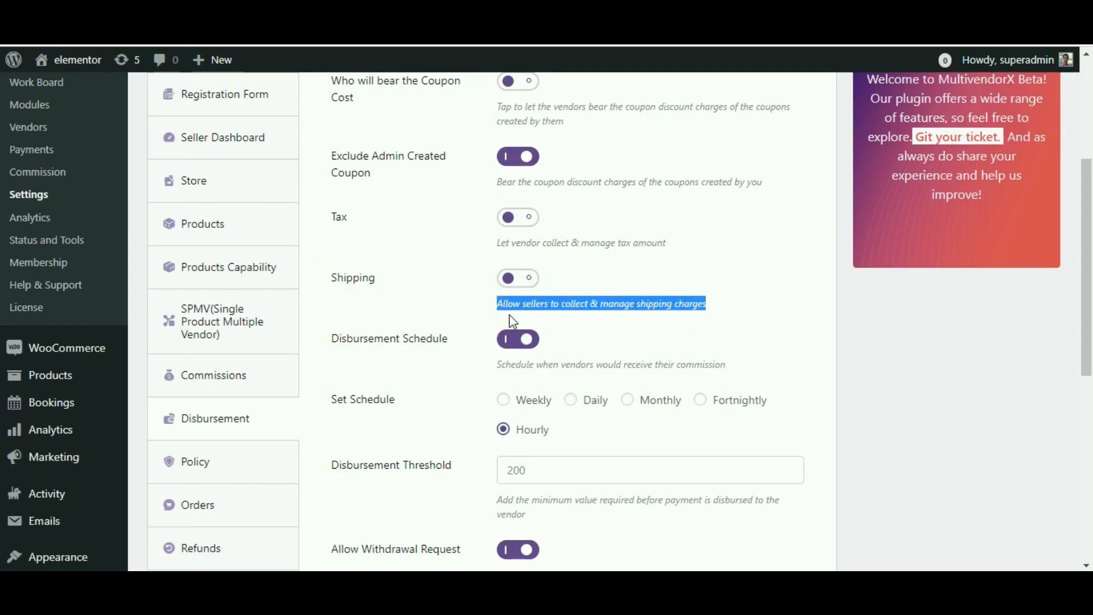
click(517, 277)
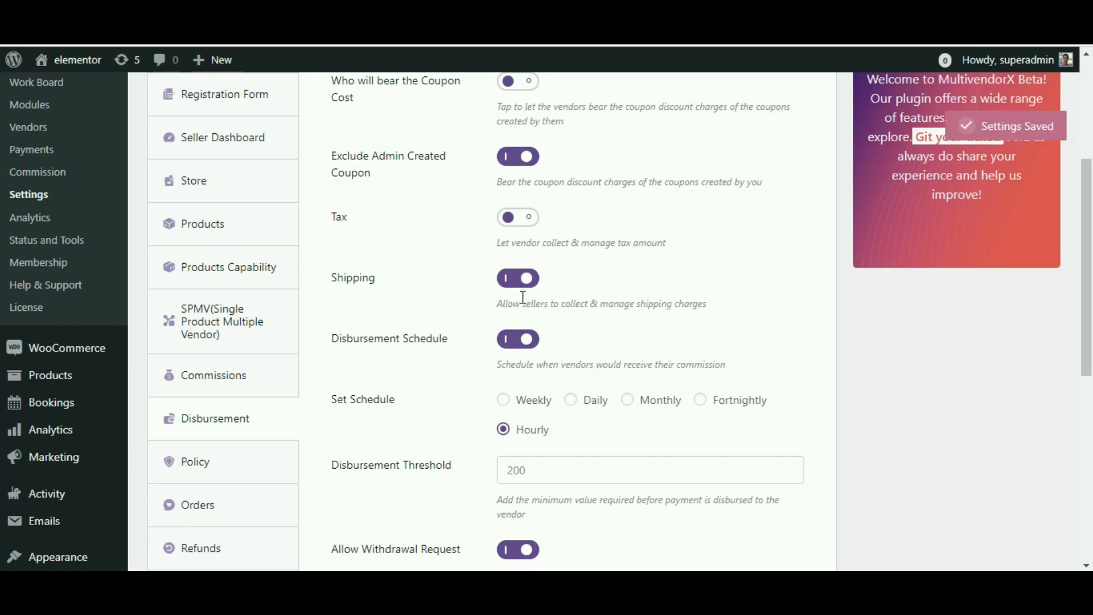
click(517, 277)
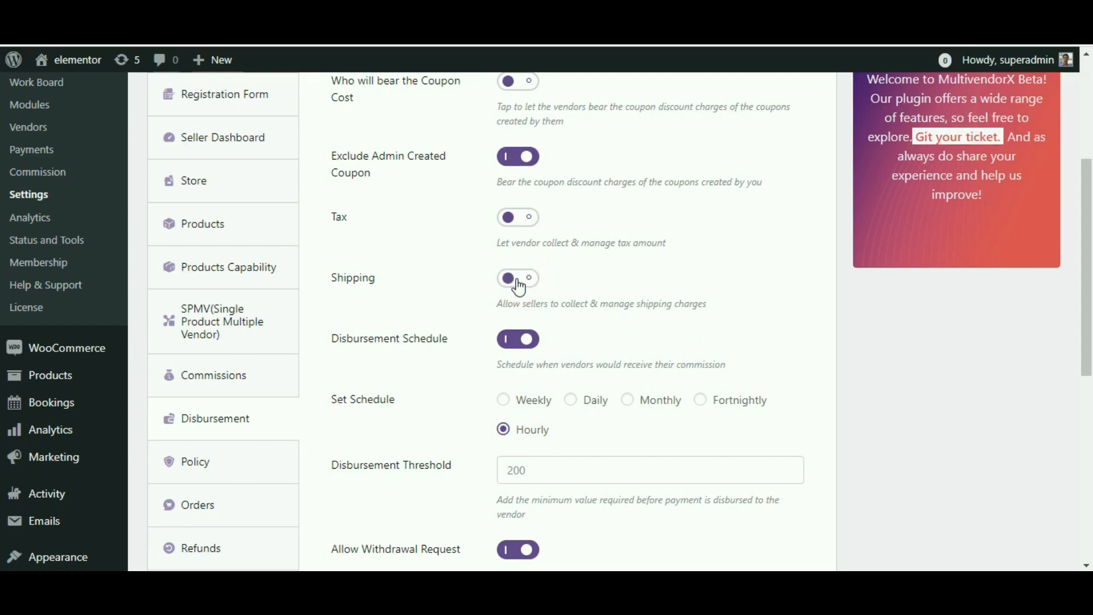